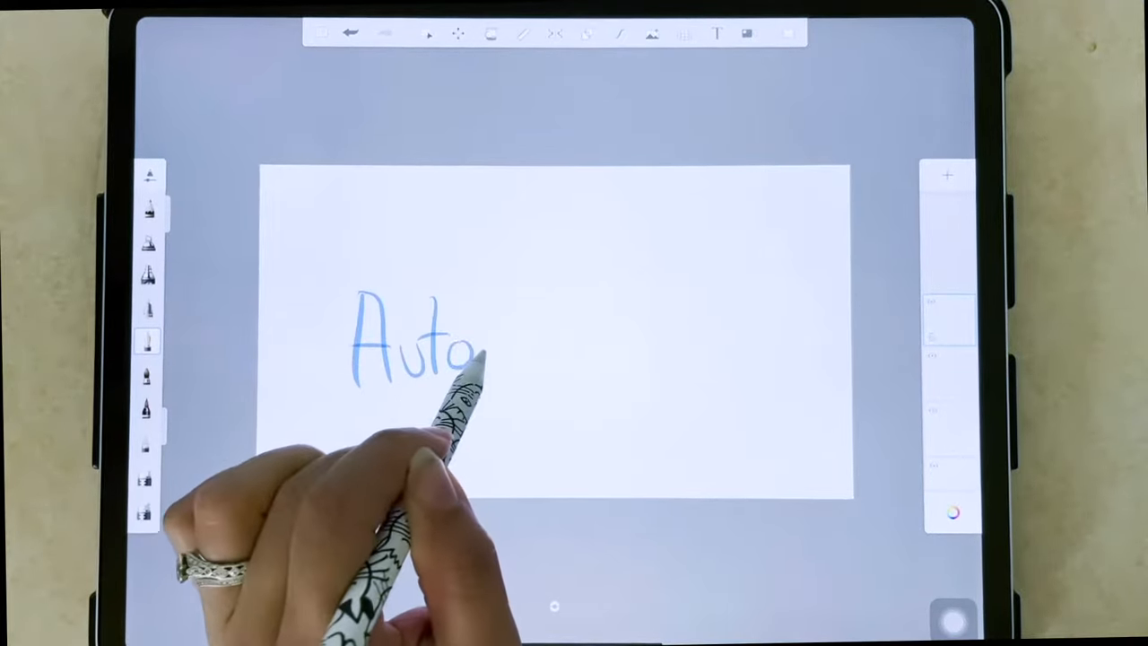
Write 'Auto' on the canvas as a test, then pick a pen-style brush from the Basic set
left_click_drag(475, 350, 628, 341)
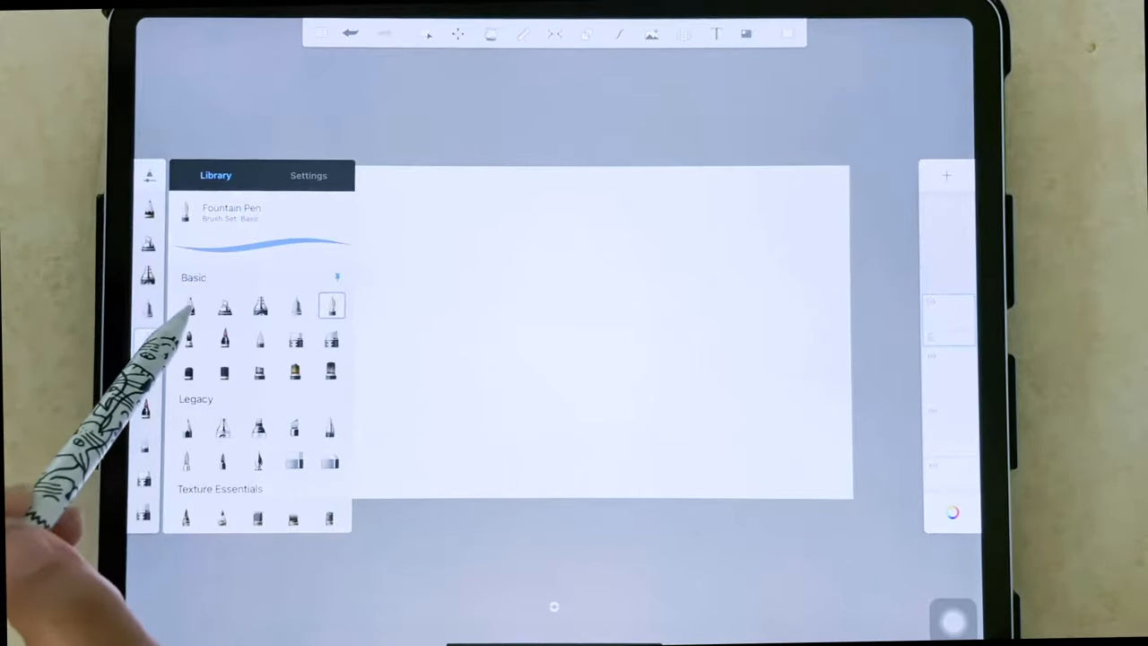
left_click(296, 305)
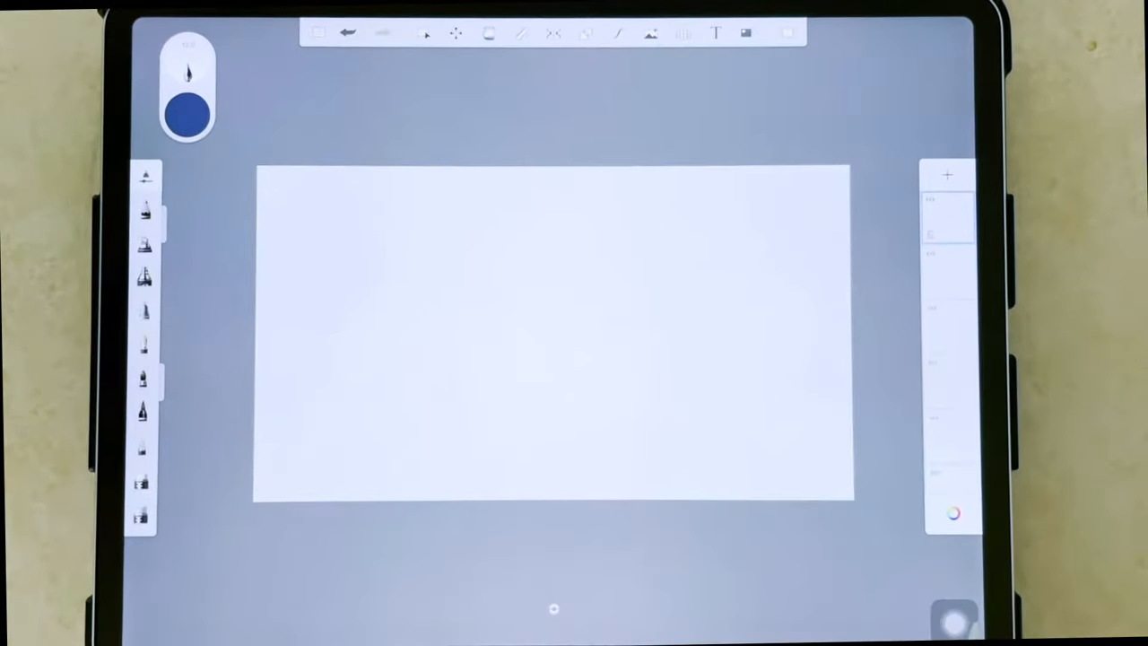
left_click(954, 513)
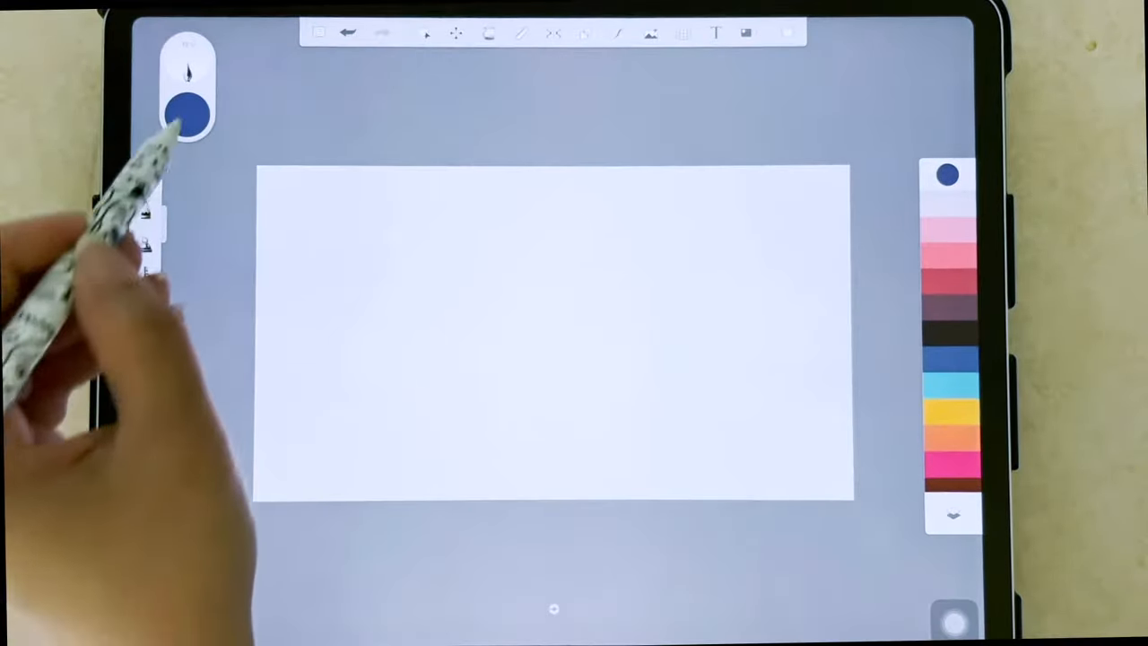
left_click(187, 117)
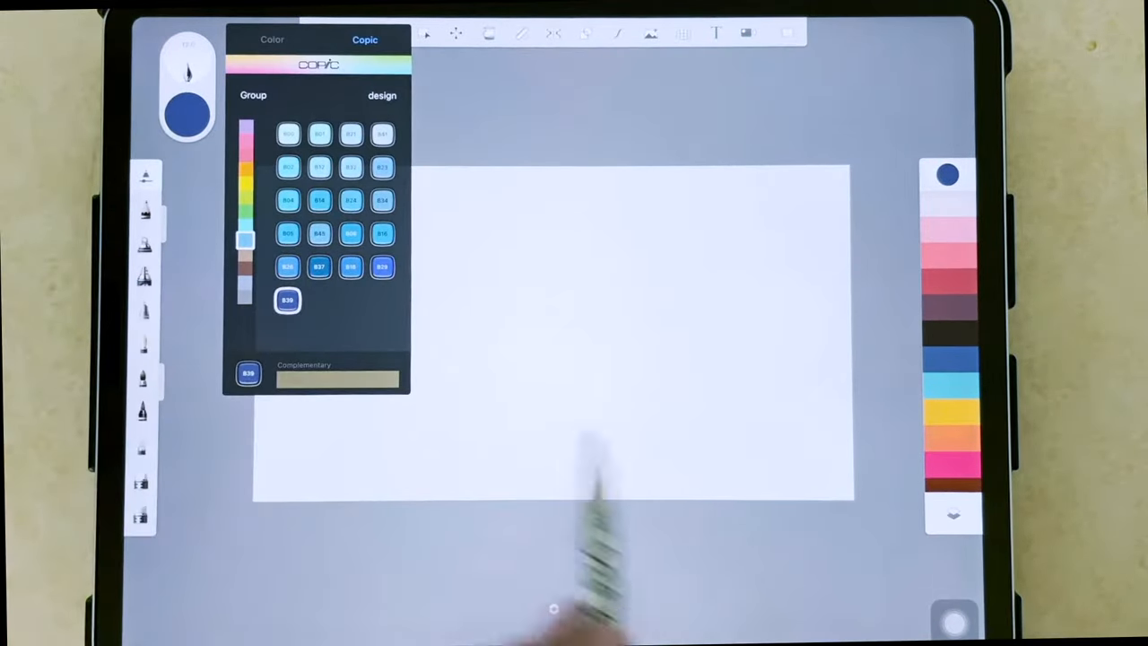
left_click(272, 39)
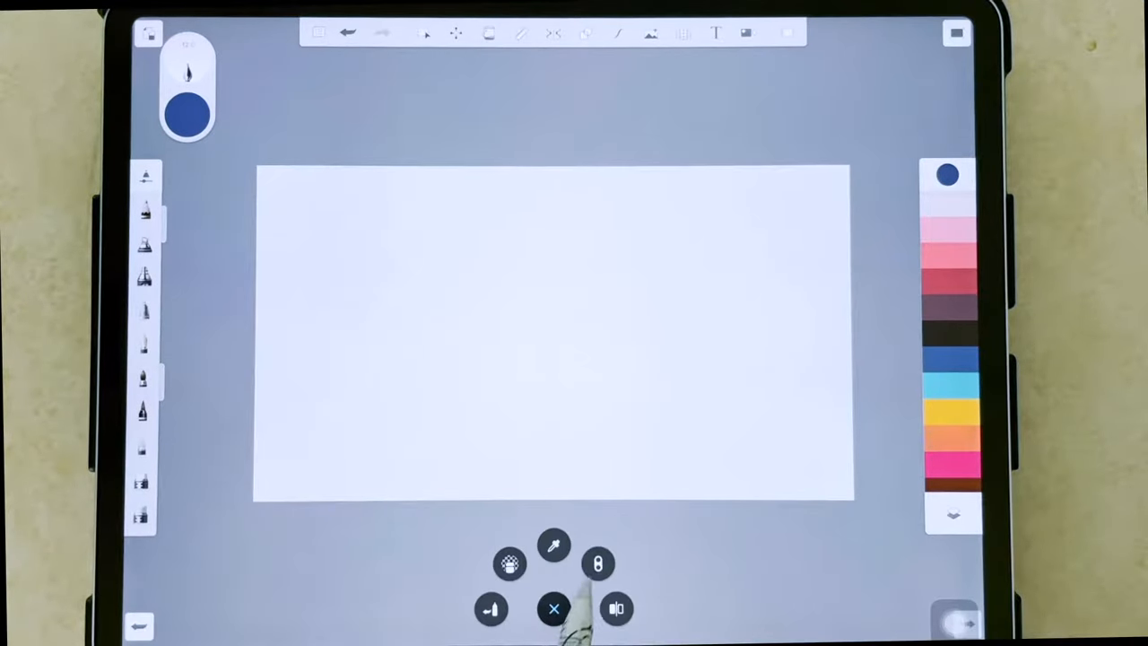
left_click(554, 608)
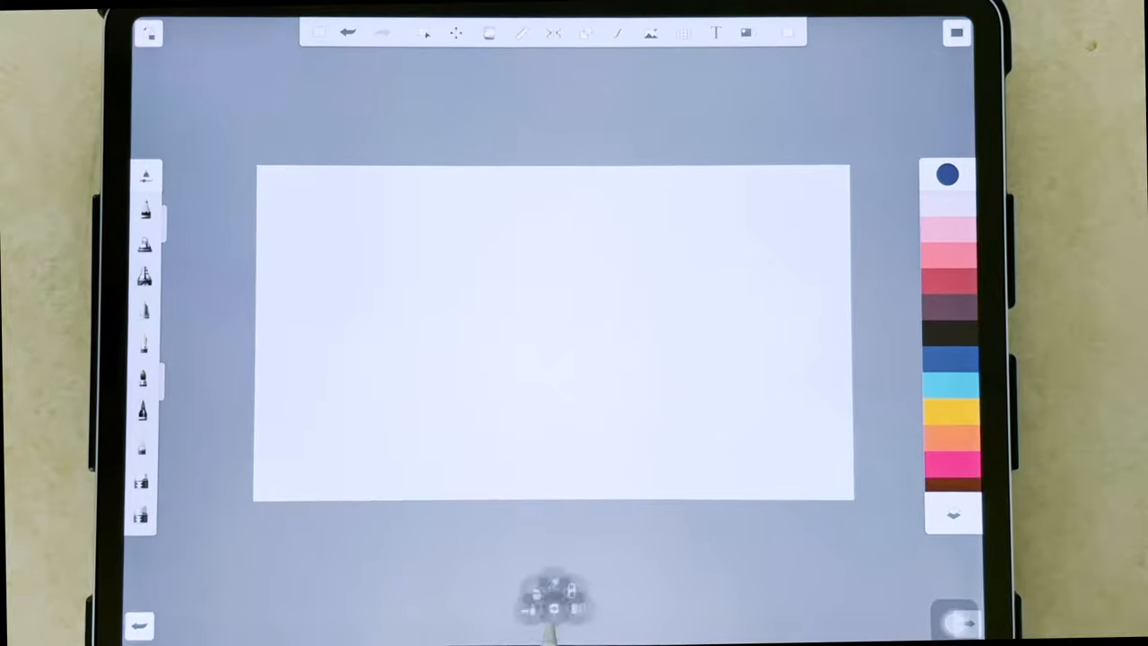
left_click(554, 601)
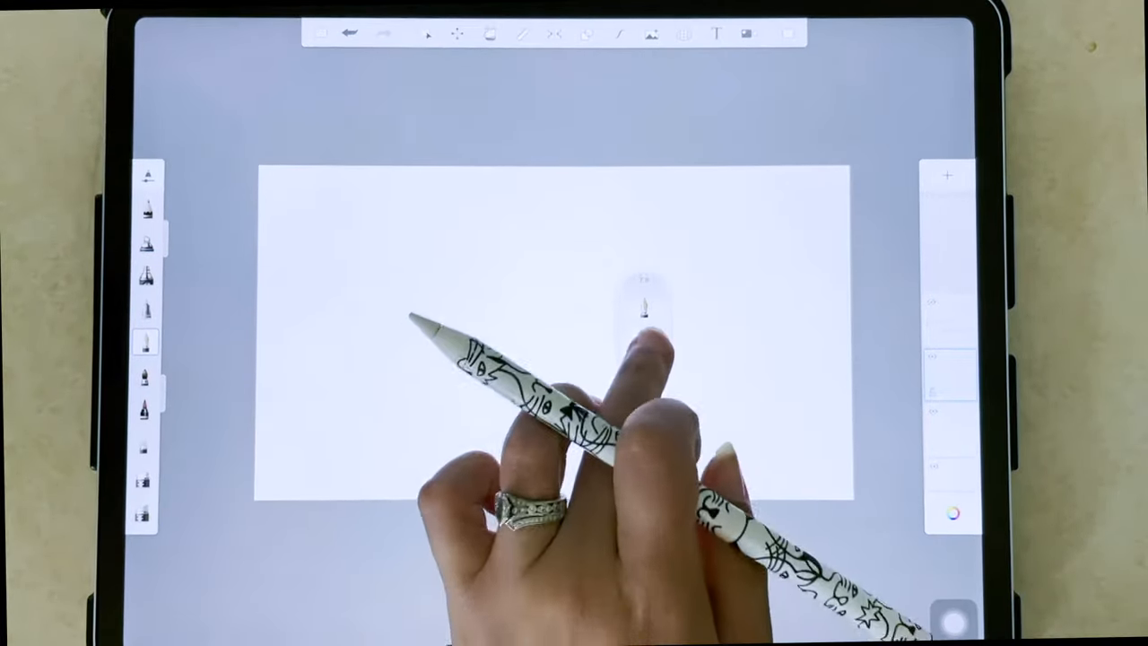
Open the colour wheel editor in HSL mode and adjust the colour within the wheel
left_click(953, 509)
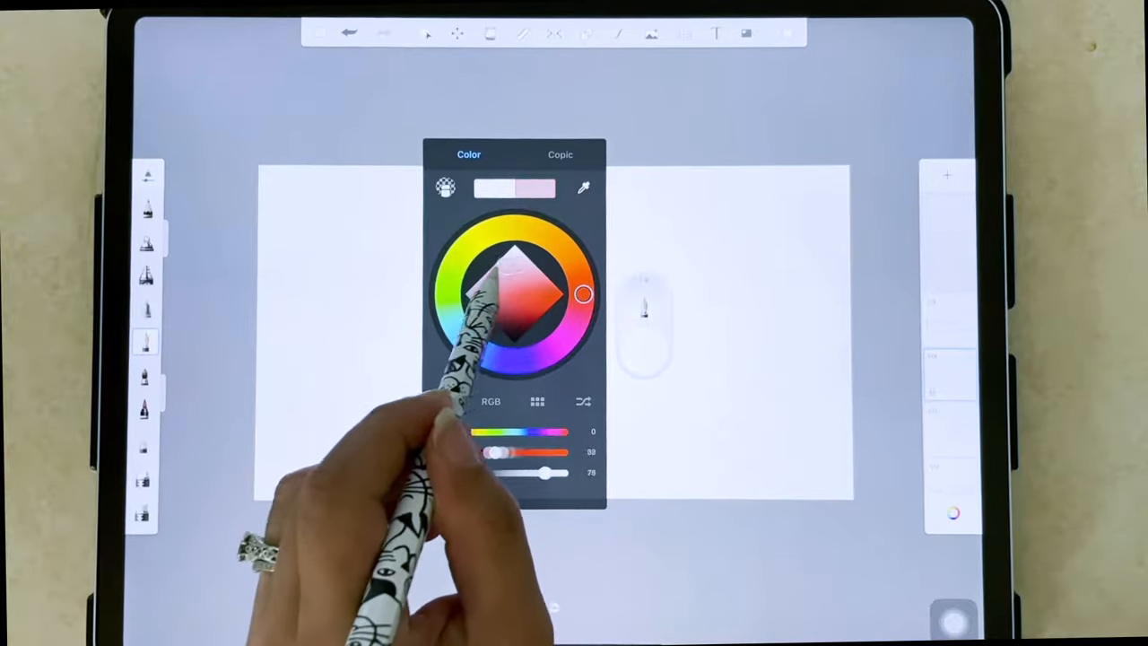
left_click(560, 154)
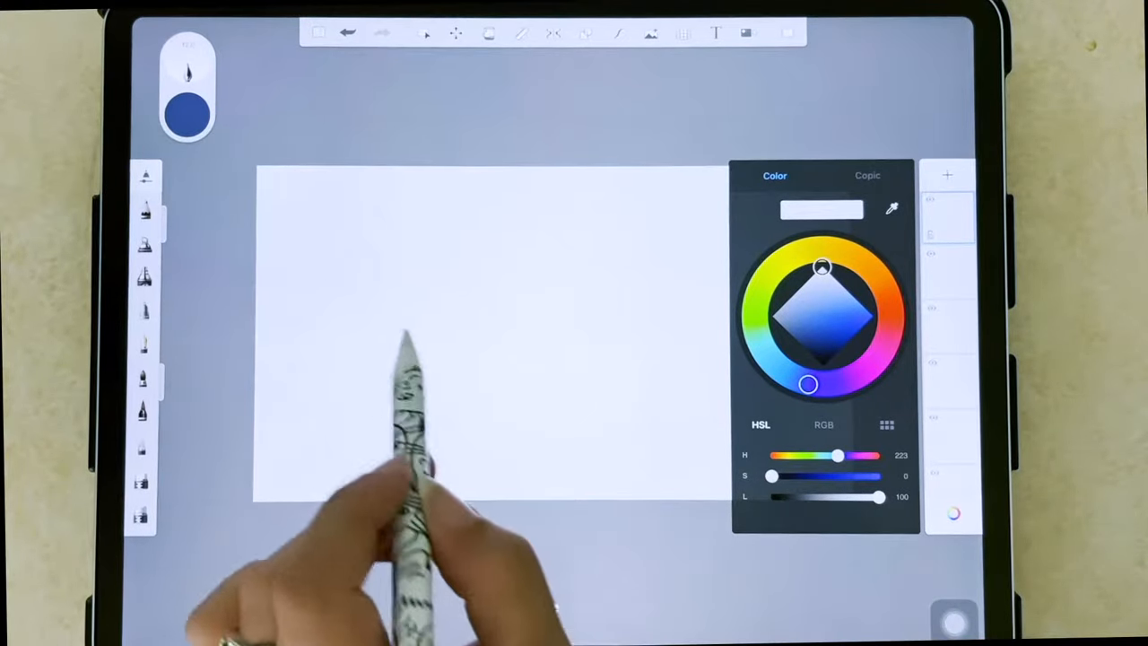
Adjust the lightness, hue and saturation sliders to give the canvas a pale lavender tint
left_click_drag(879, 497, 836, 497)
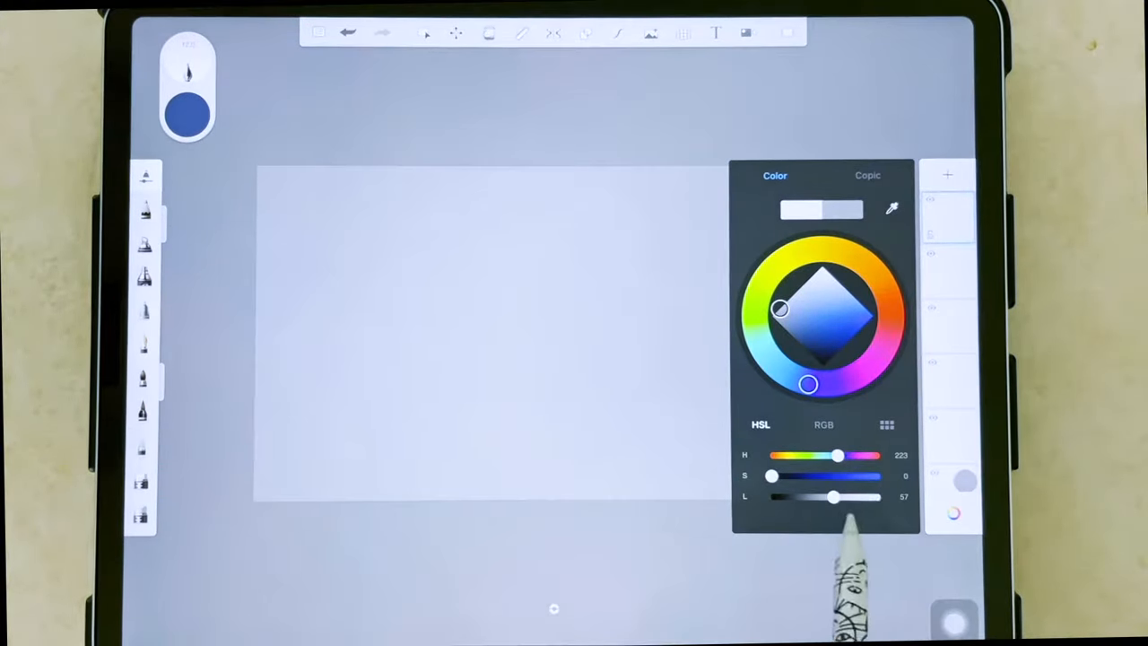
left_click_drag(834, 497, 856, 497)
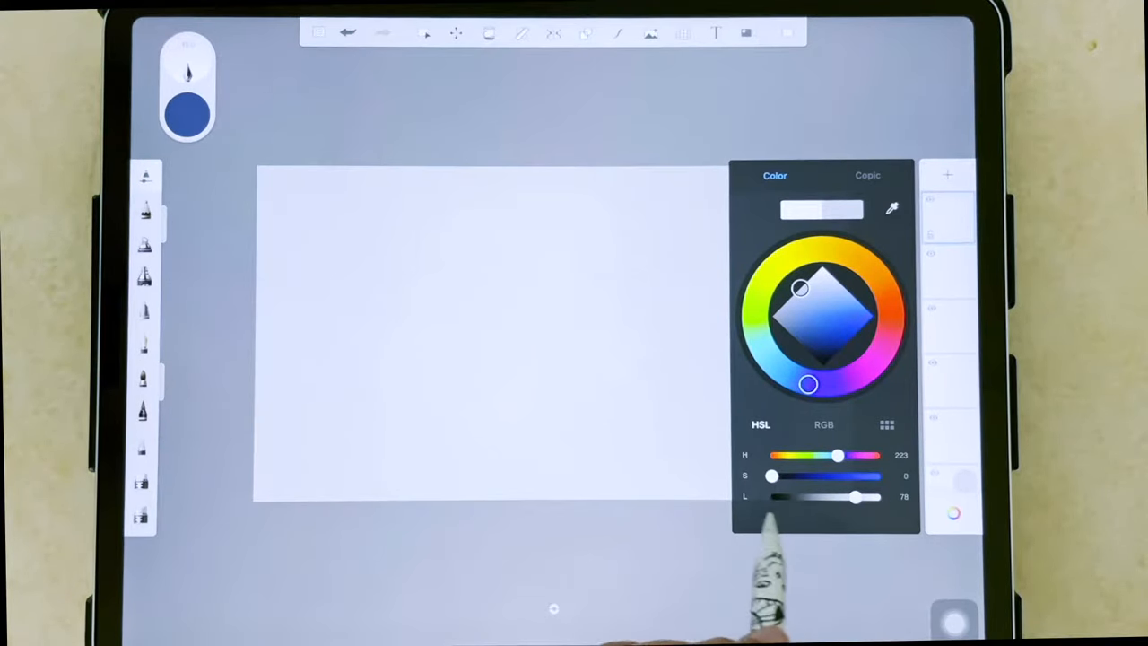
left_click_drag(837, 455, 812, 455)
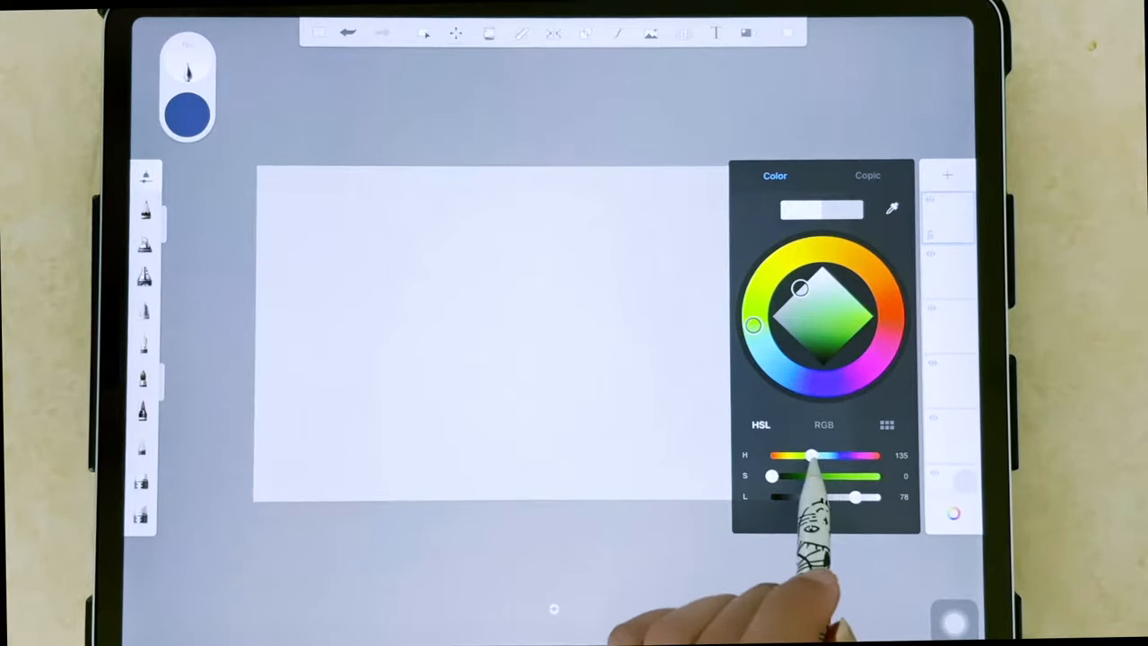
left_click_drag(812, 456, 861, 455)
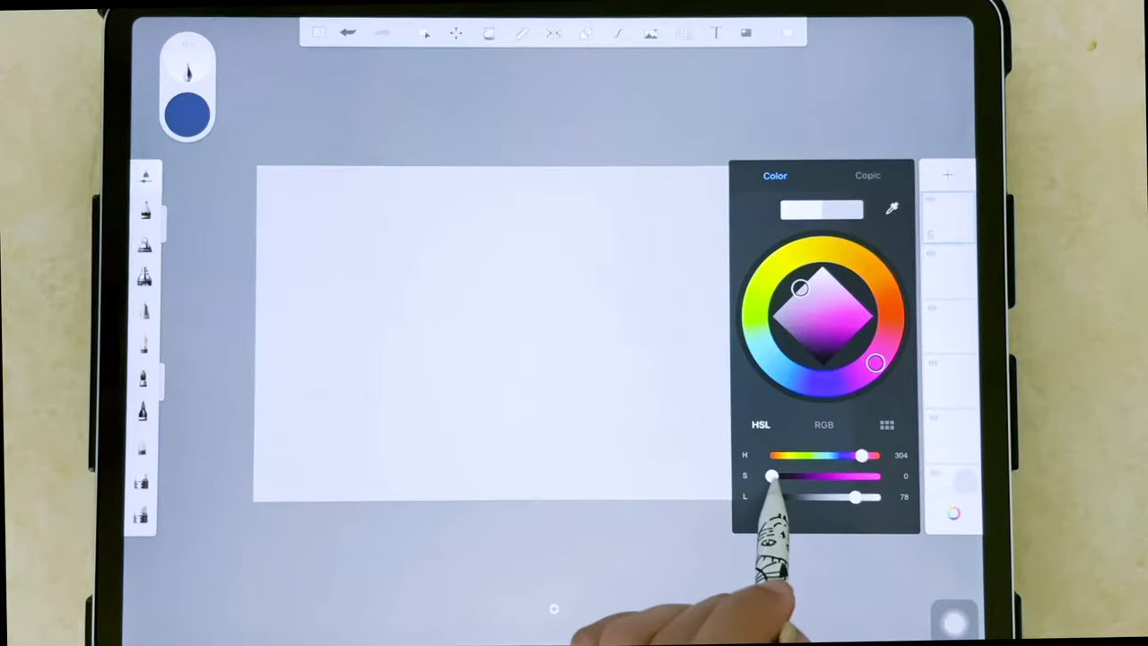
left_click_drag(861, 455, 847, 456)
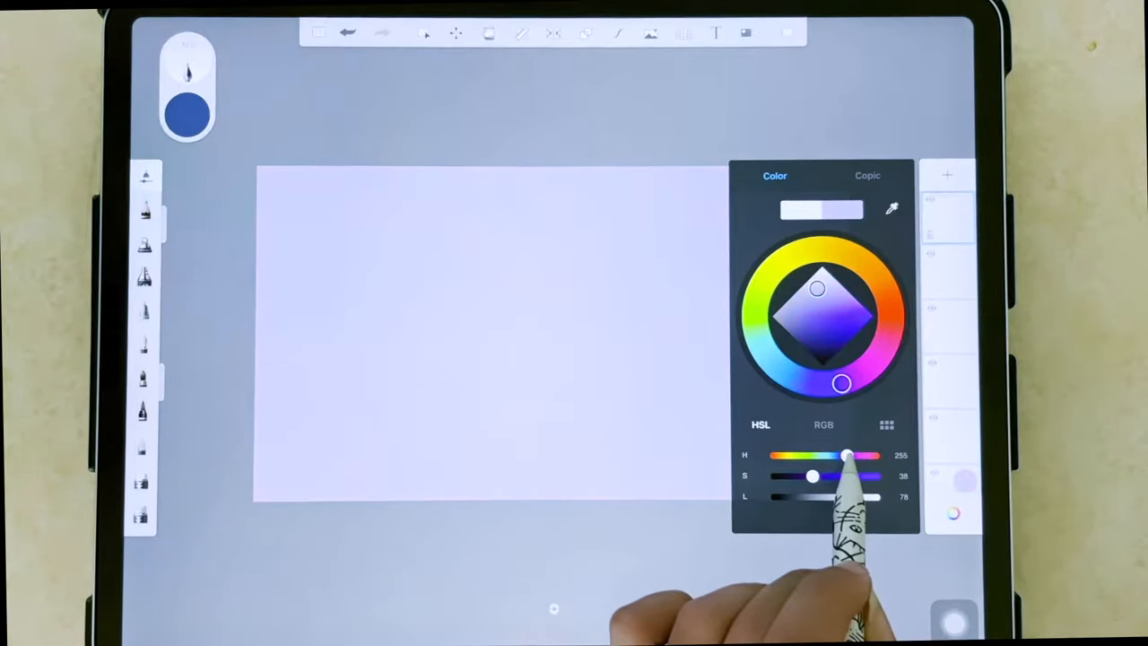
left_click_drag(848, 456, 816, 456)
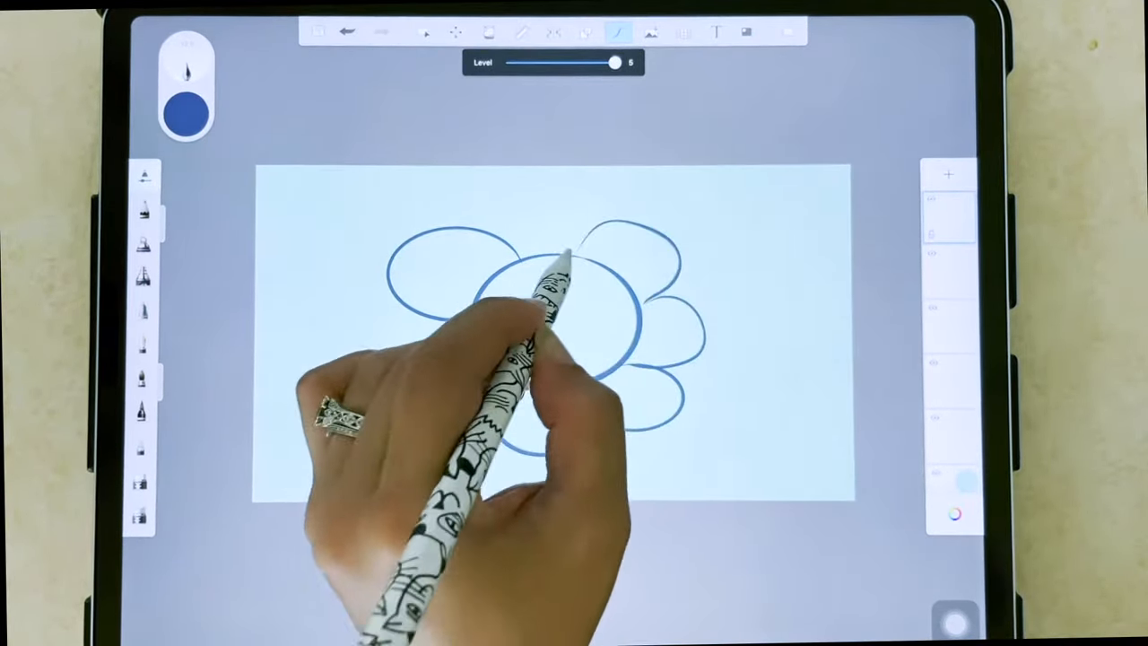
Draw a blue flower with a speckled centre and open its layer options menu
left_click_drag(556, 278, 556, 341)
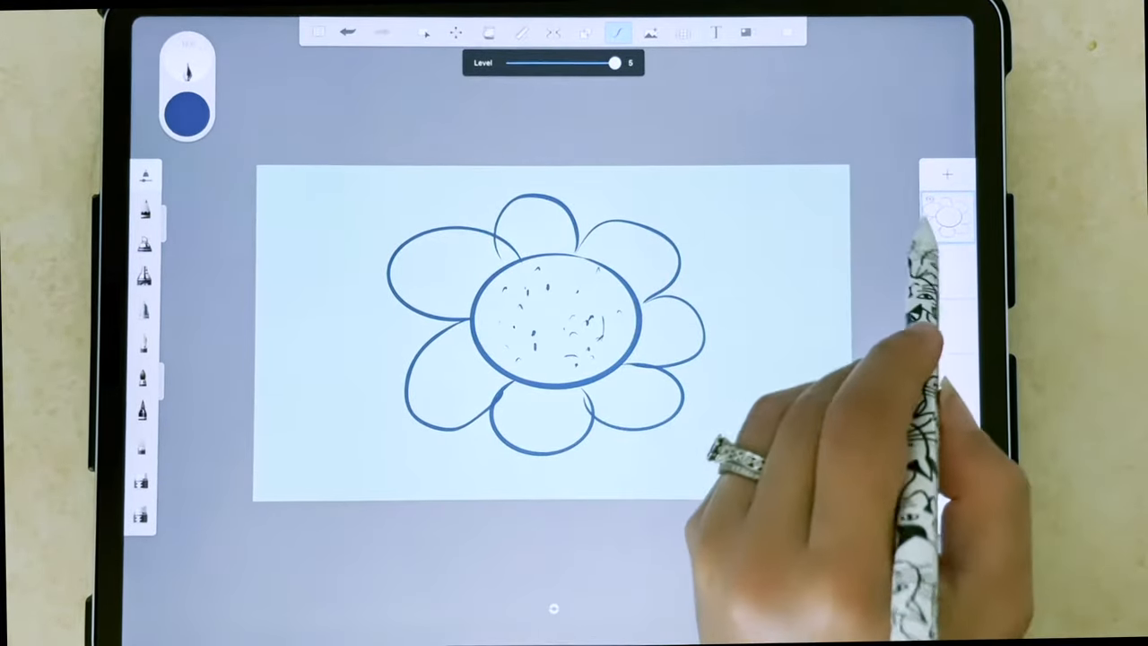
left_click(946, 210)
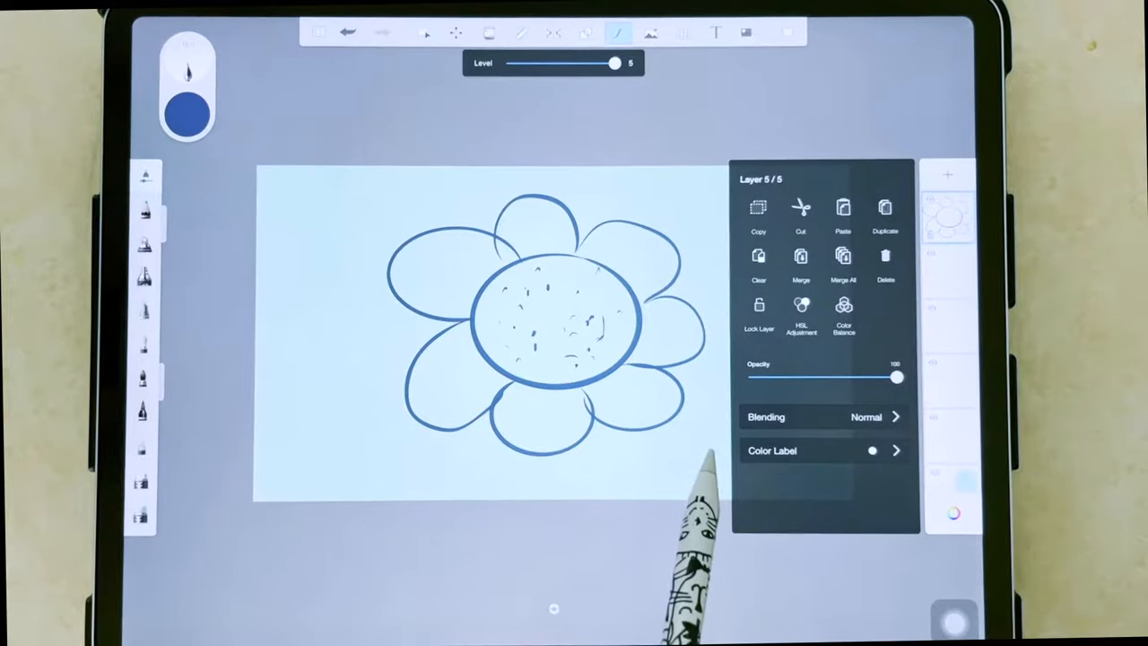
Fade the flower layer's opacity to nearly transparent, then restore it to full
left_click_drag(895, 377, 812, 377)
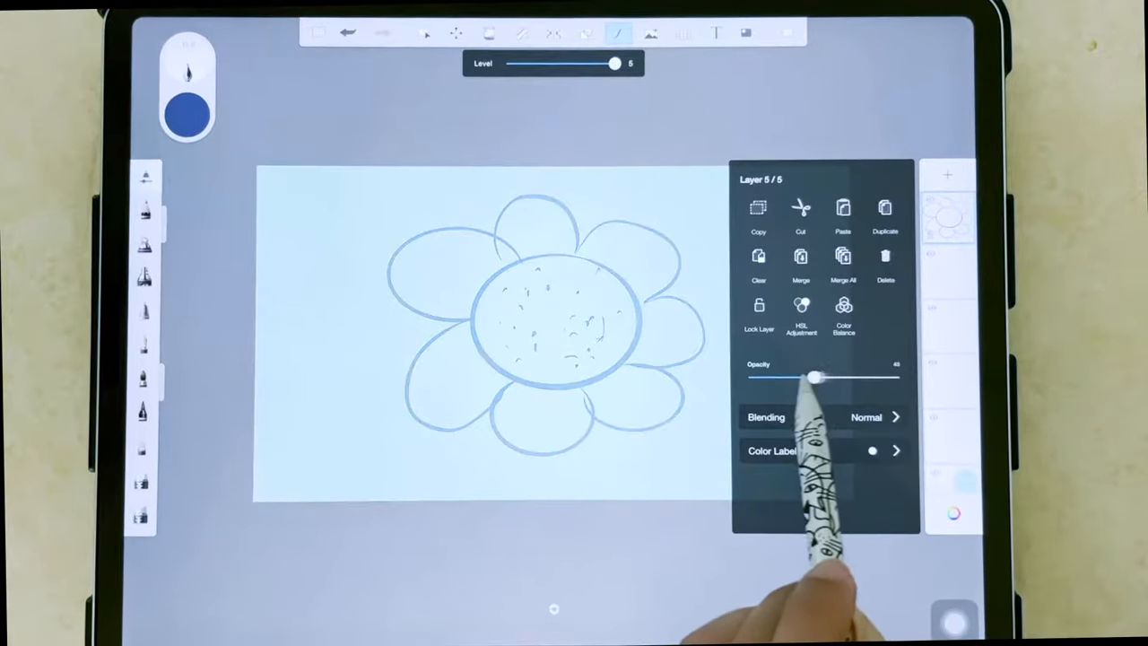
left_click_drag(812, 377, 821, 377)
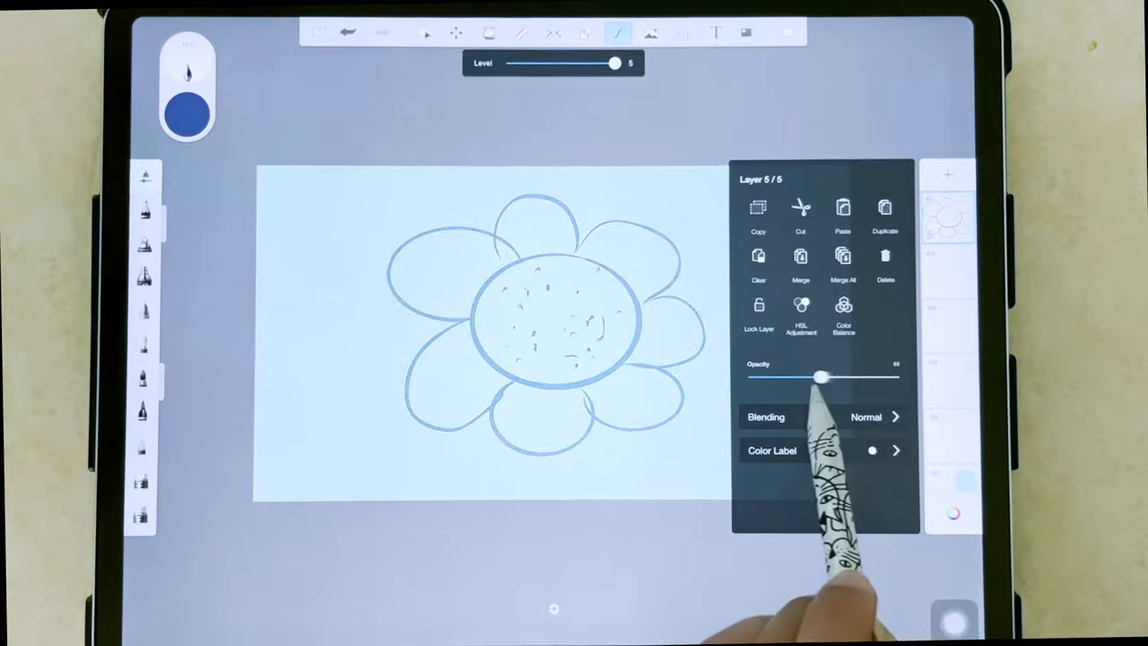
left_click_drag(821, 376, 761, 377)
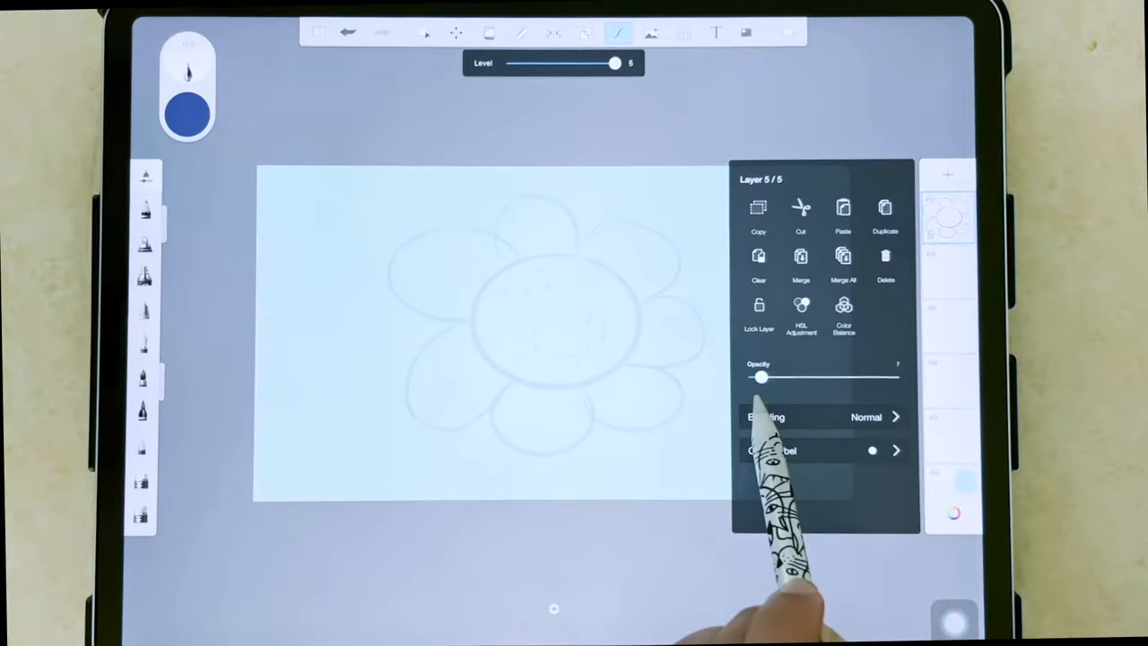
left_click_drag(760, 376, 897, 377)
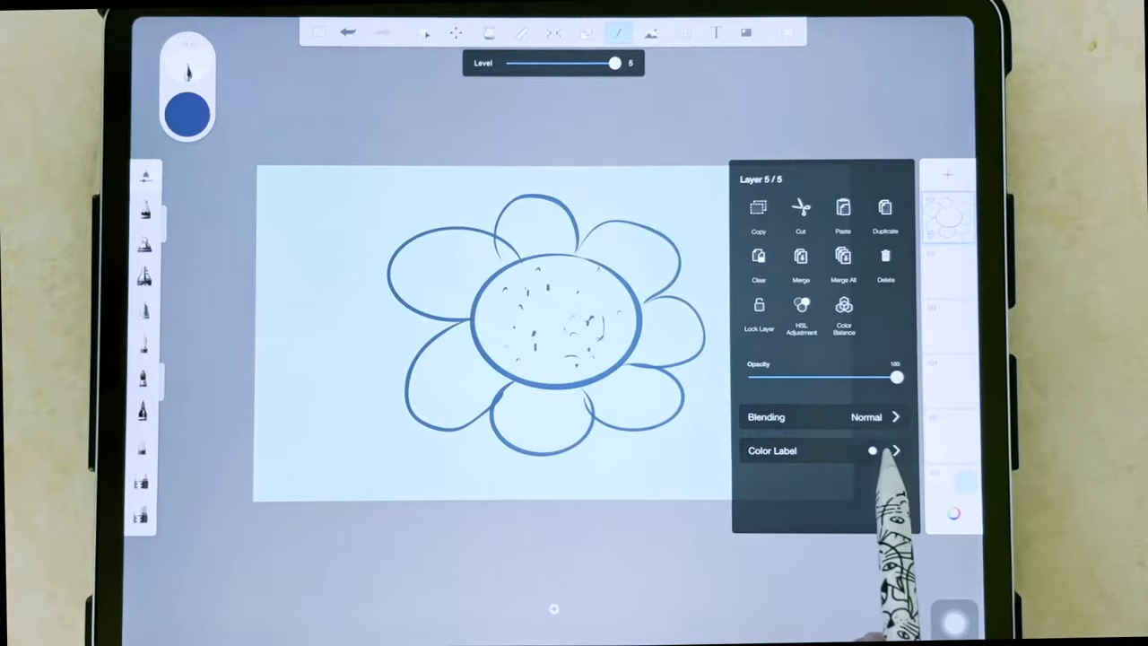
Compare Linear Dodge (Add), Overlay and Color Dodge blend modes on the flower layer
left_click(825, 416)
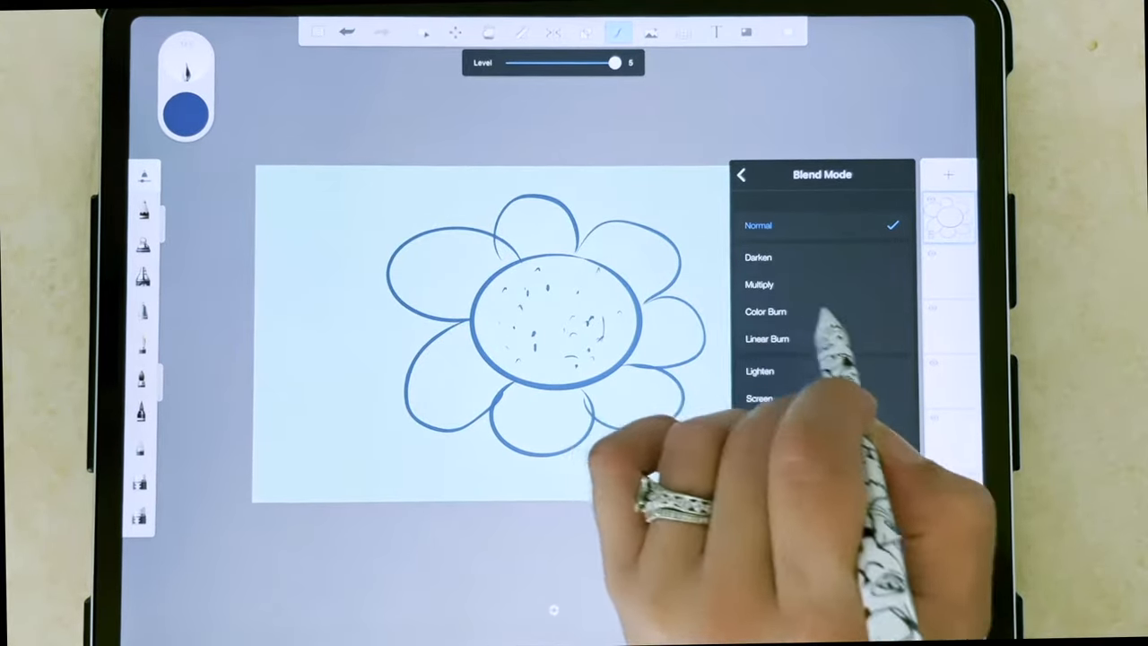
scroll("down", 3)
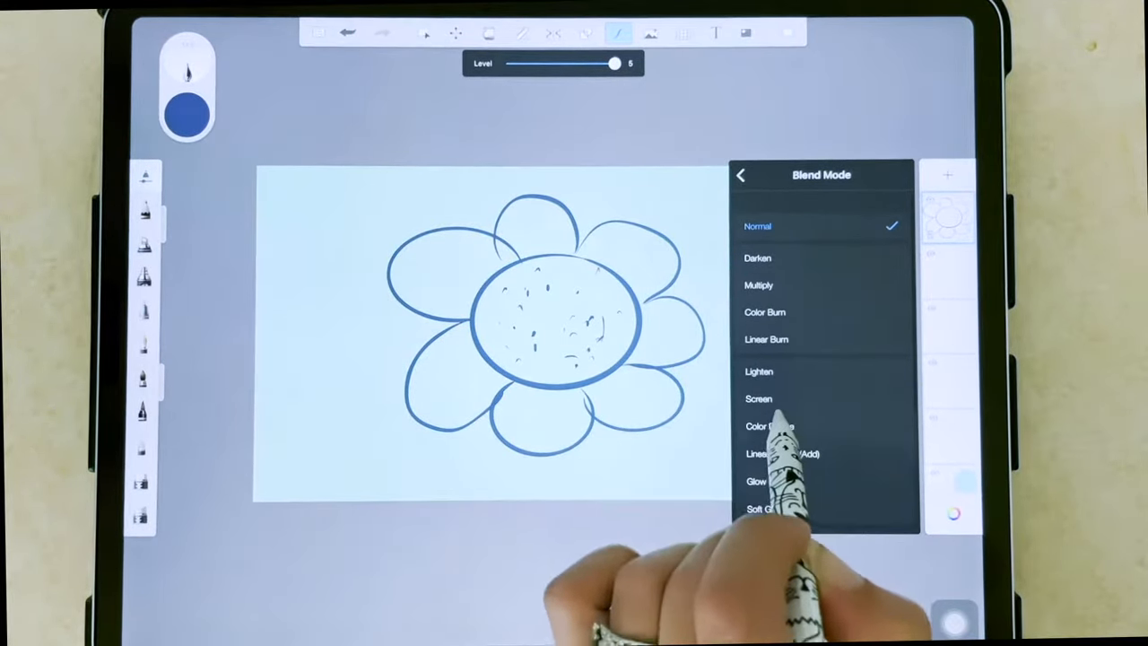
left_click(783, 453)
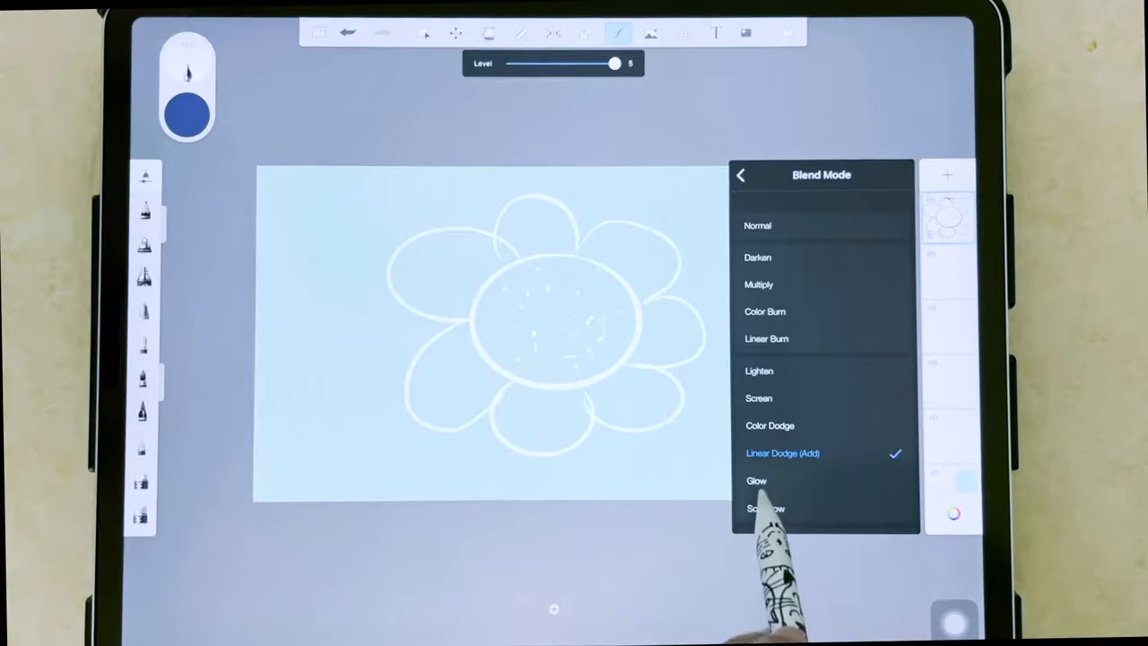
left_click(767, 339)
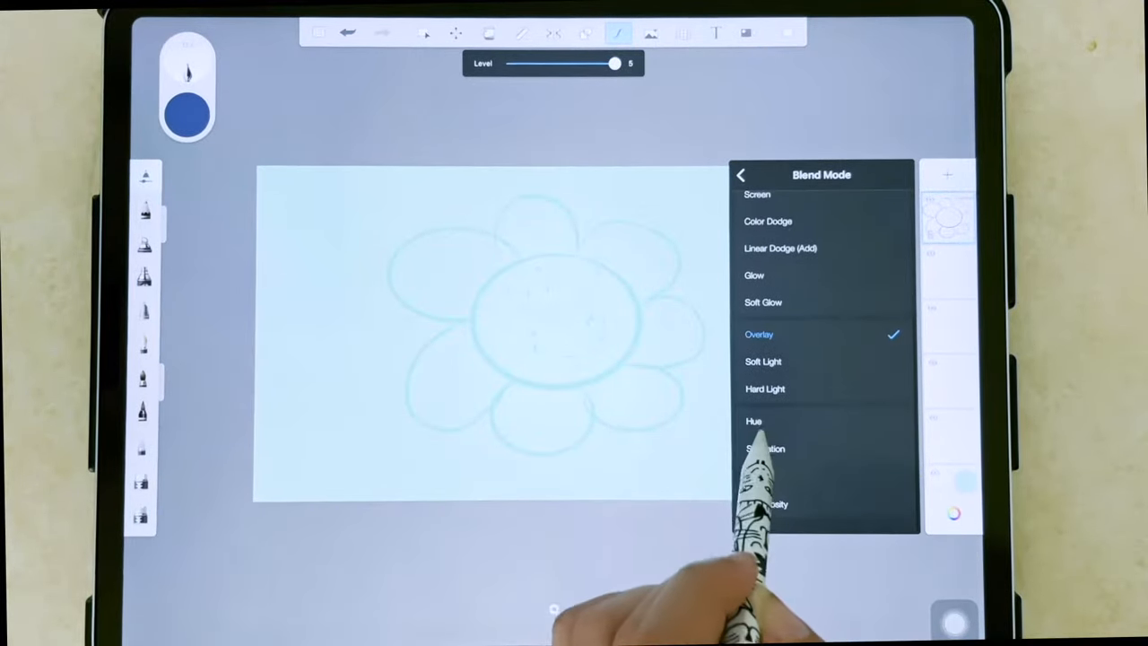
scroll("down", 3)
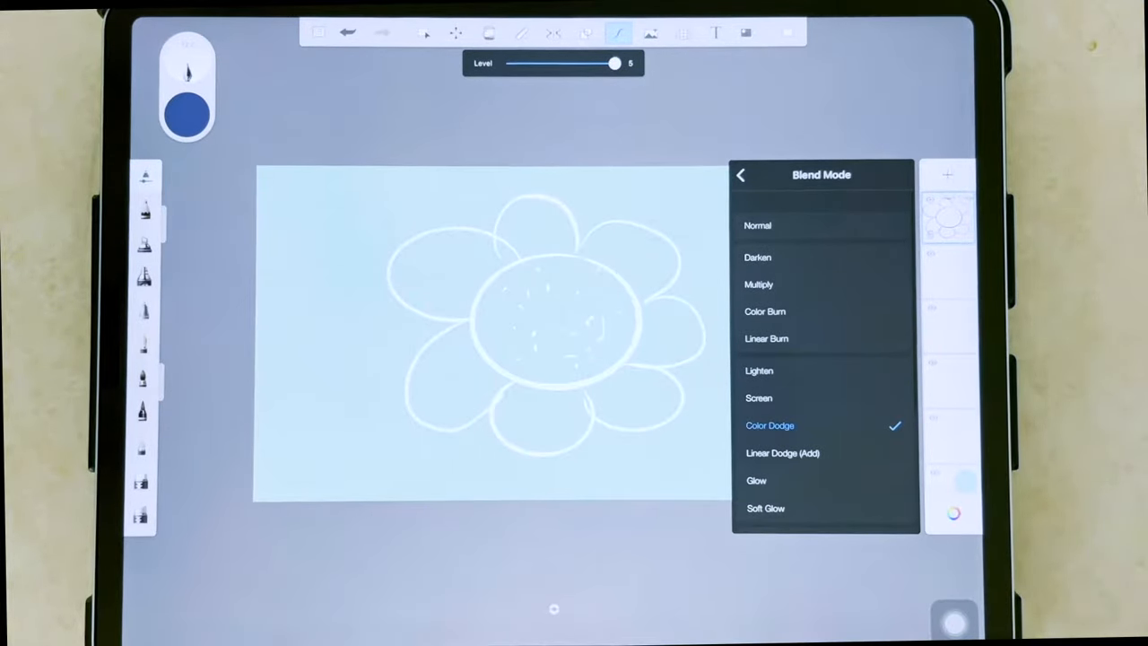
left_click(741, 174)
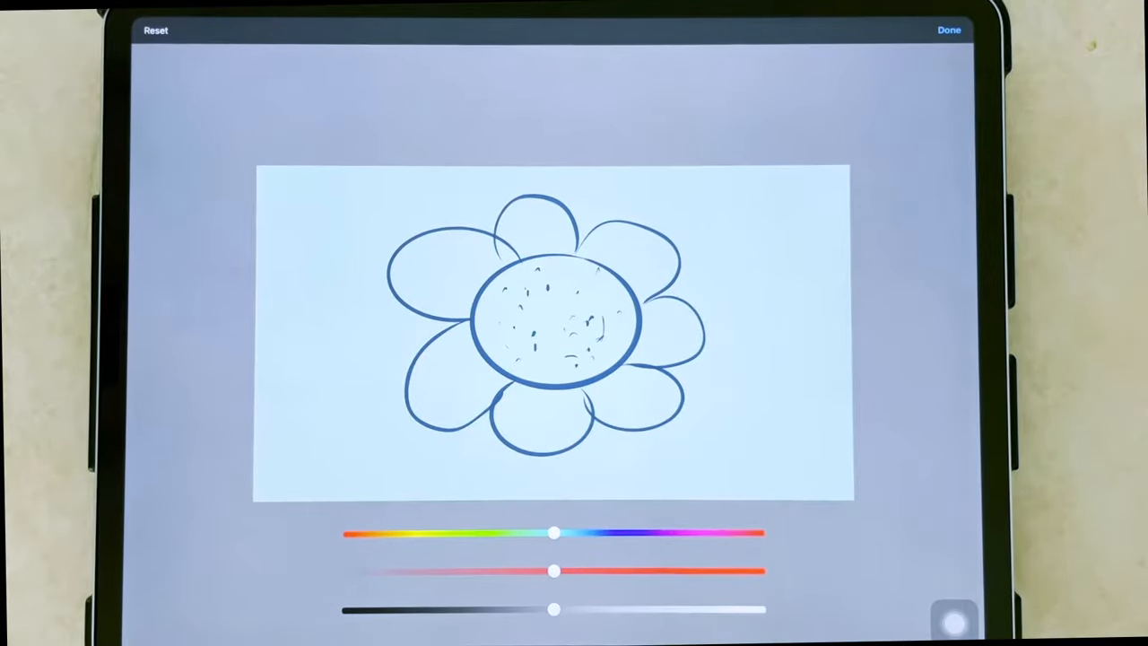
Shift the flower lines' hue and saturation until the outline turns purple
left_click_drag(554, 534, 608, 534)
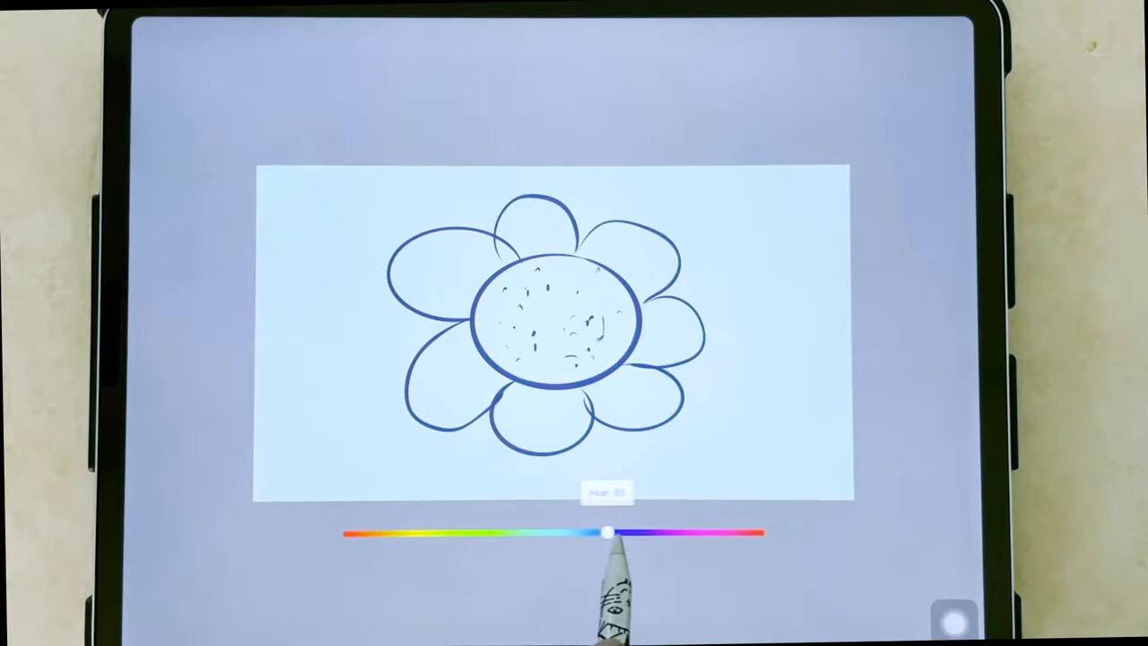
left_click_drag(609, 533, 368, 533)
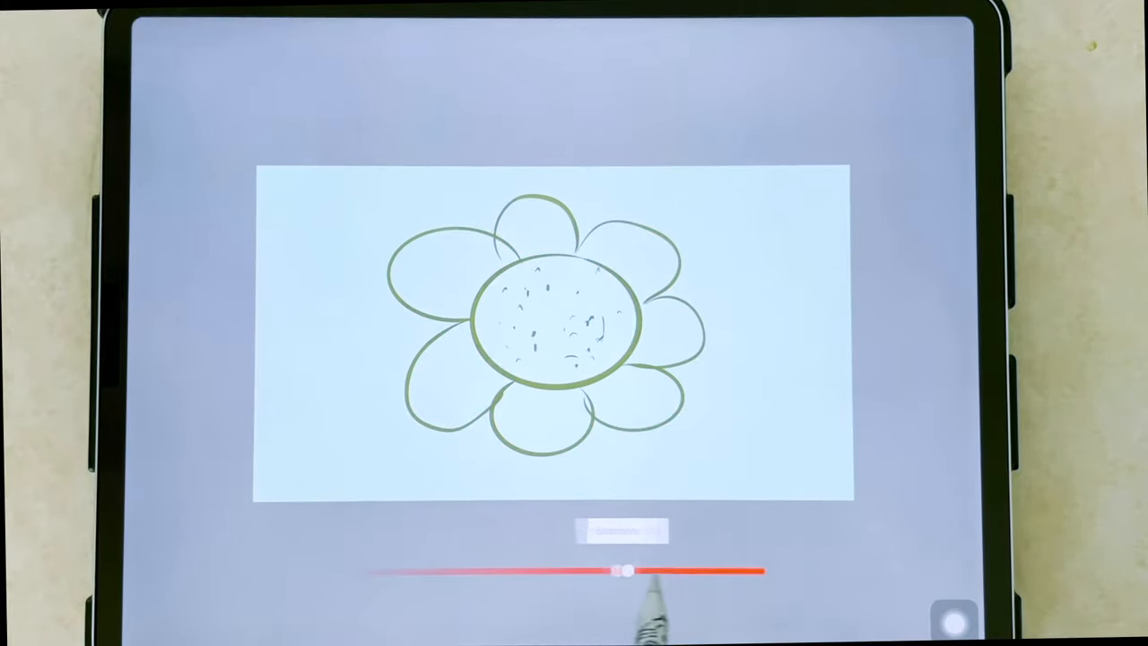
left_click_drag(628, 571, 718, 572)
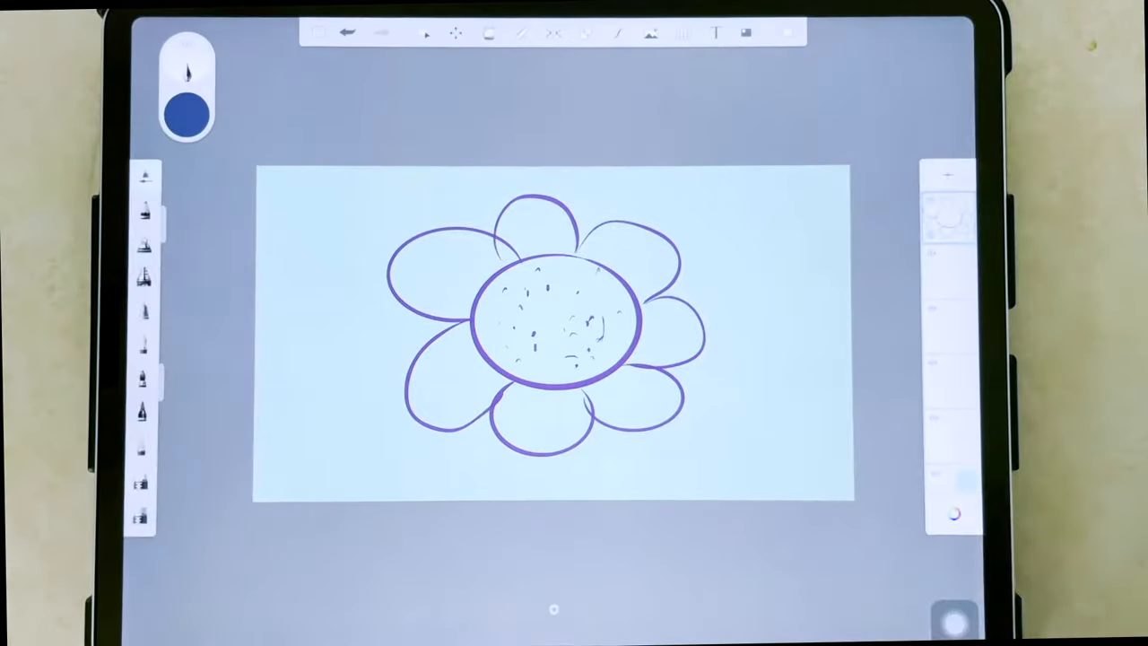
Duplicate the purple flower layer and start moving the copy with Transform
left_click(947, 216)
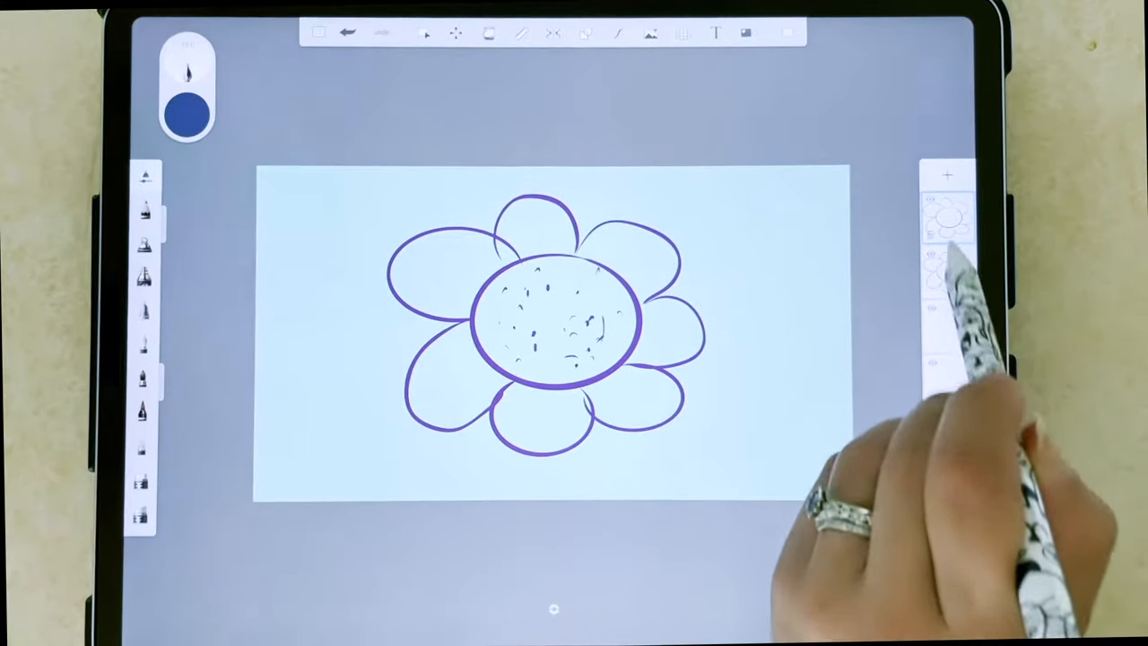
left_click(948, 216)
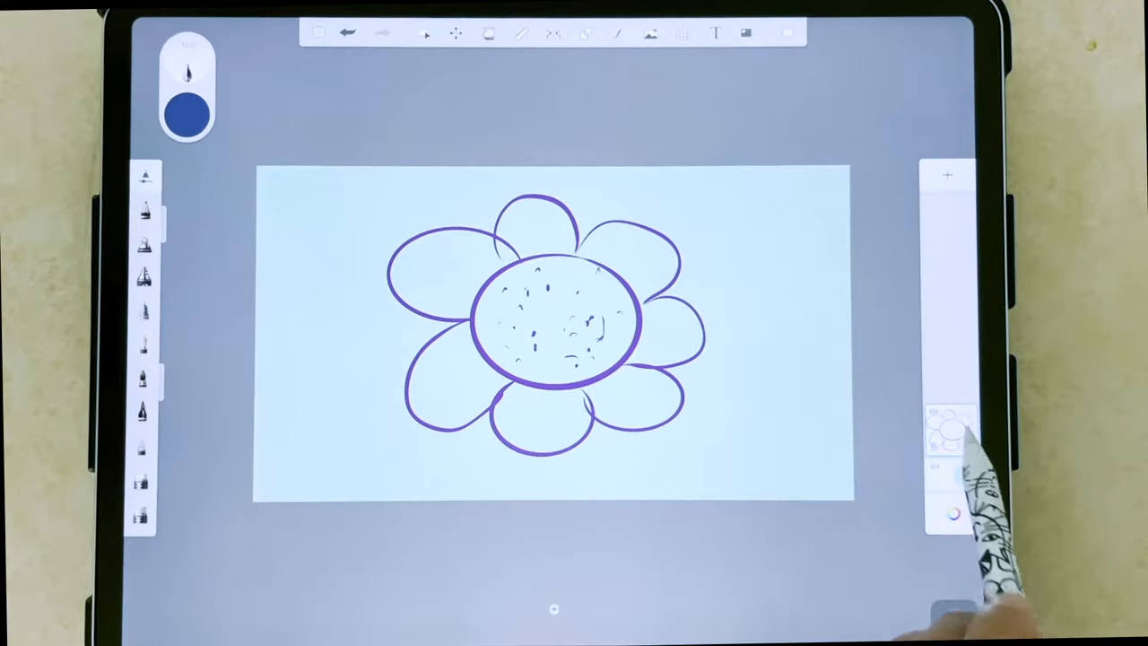
left_click(949, 429)
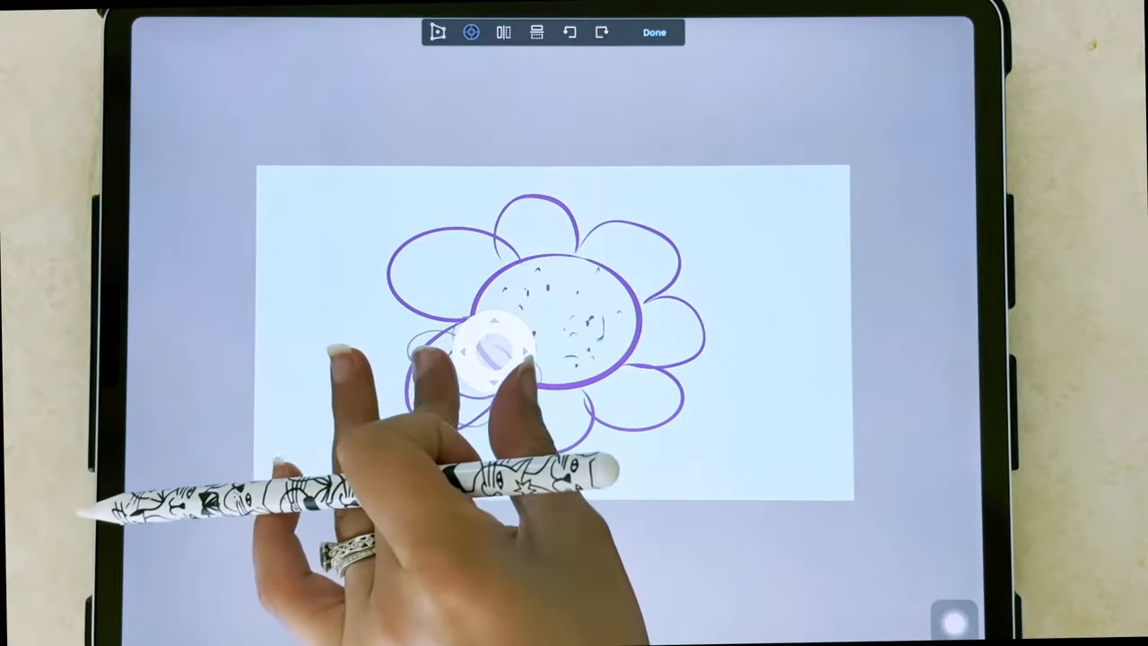
left_click(654, 33)
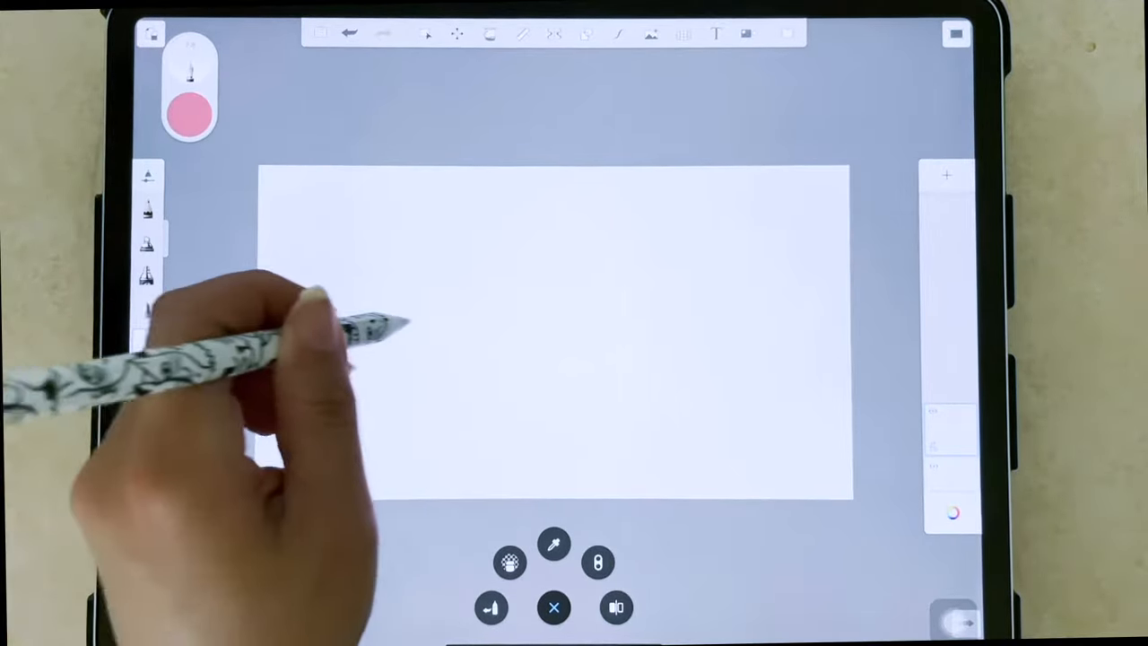
Draw a pink numeral 4 on the blank canvas
left_click_drag(403, 242, 386, 413)
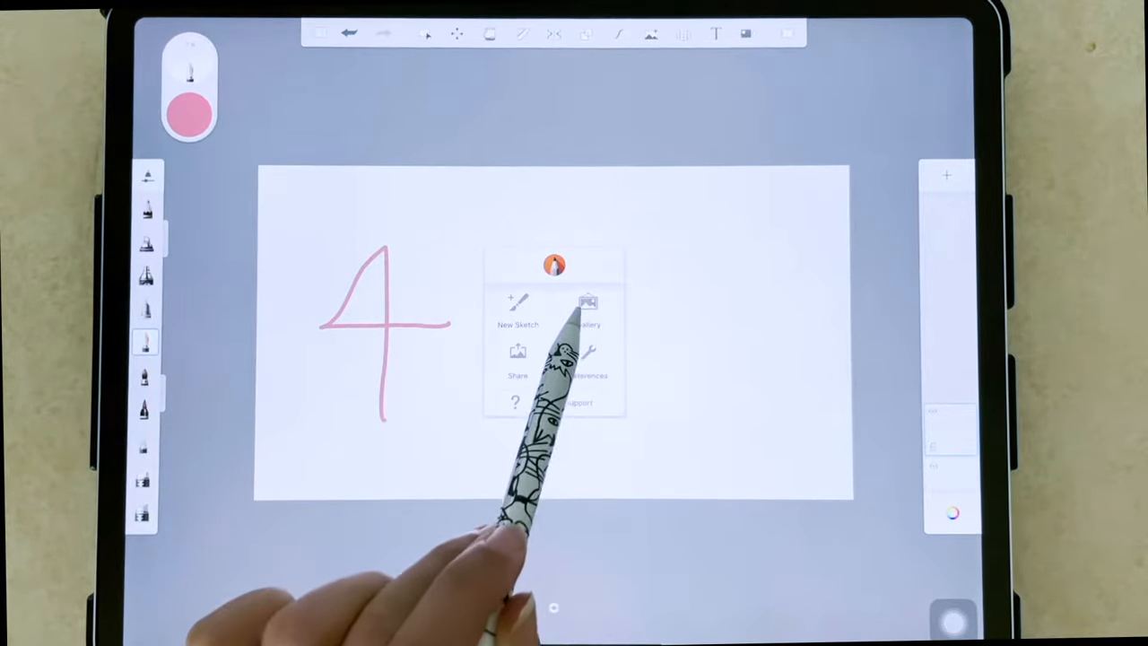
View the gesture and corner shortcut Preferences, then go back to the pink 4
left_click(589, 368)
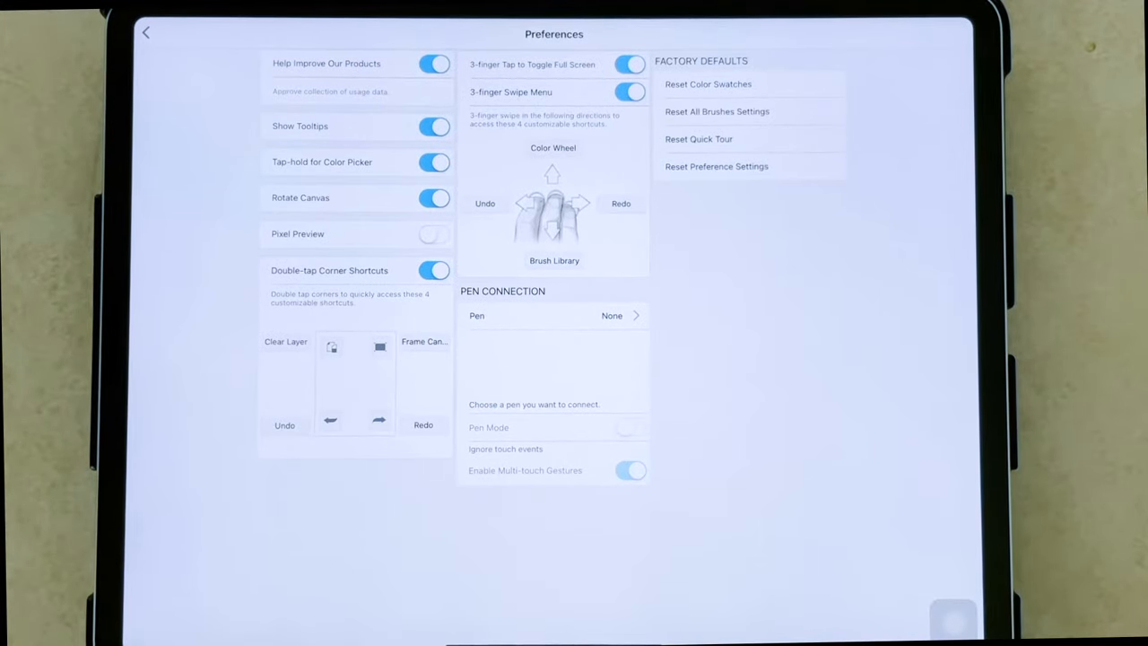
left_click(145, 32)
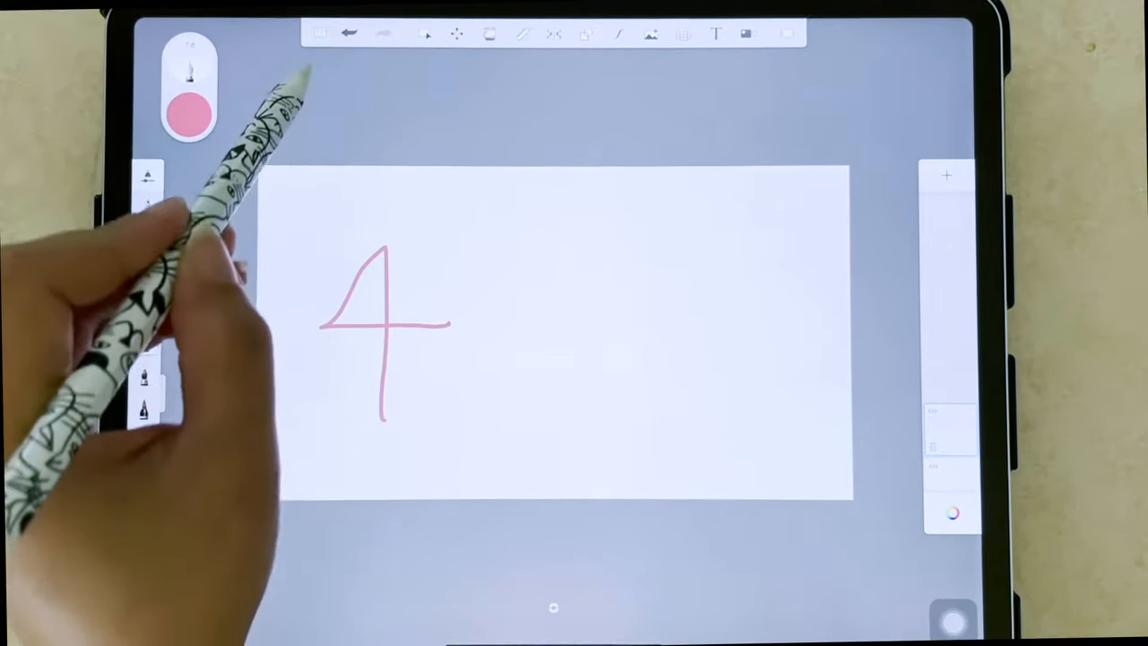
Undo and redraw the pink 4, then browse the Brush Library and choose the Technical Pen
left_click(349, 33)
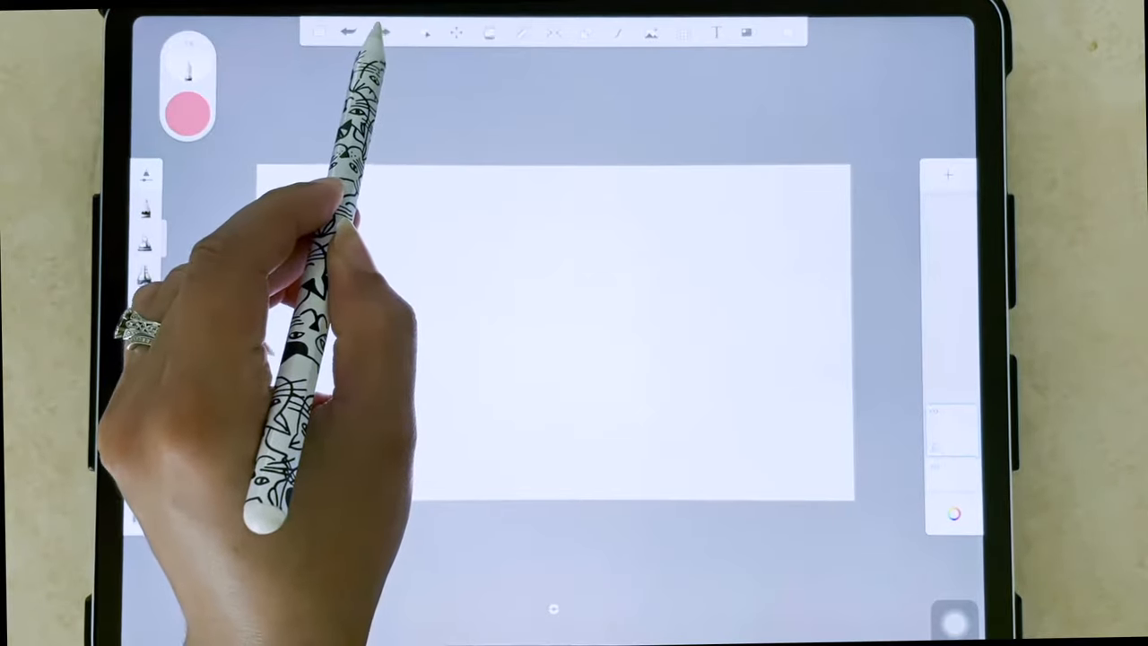
left_click_drag(404, 242, 386, 413)
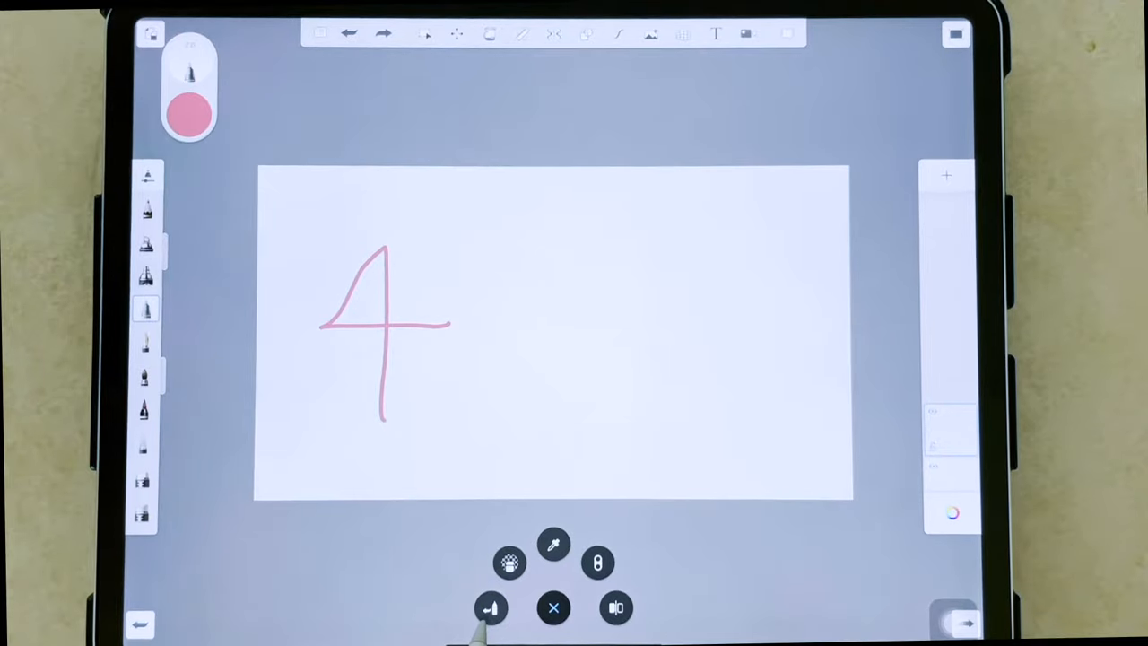
left_click(491, 608)
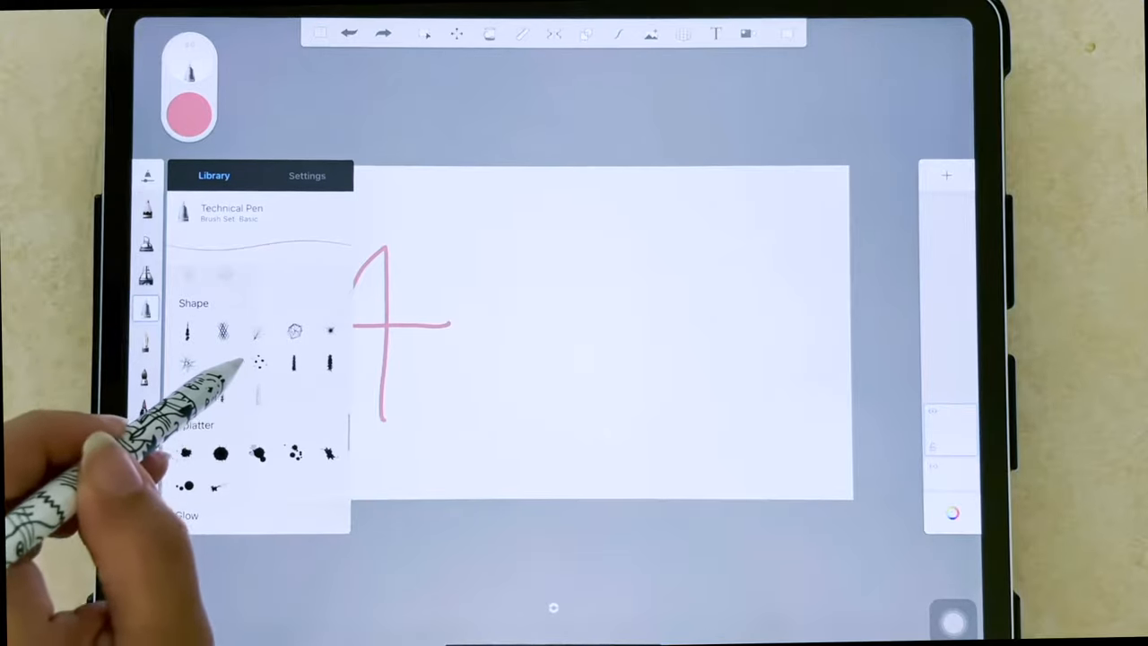
left_click_drag(422, 323, 619, 404)
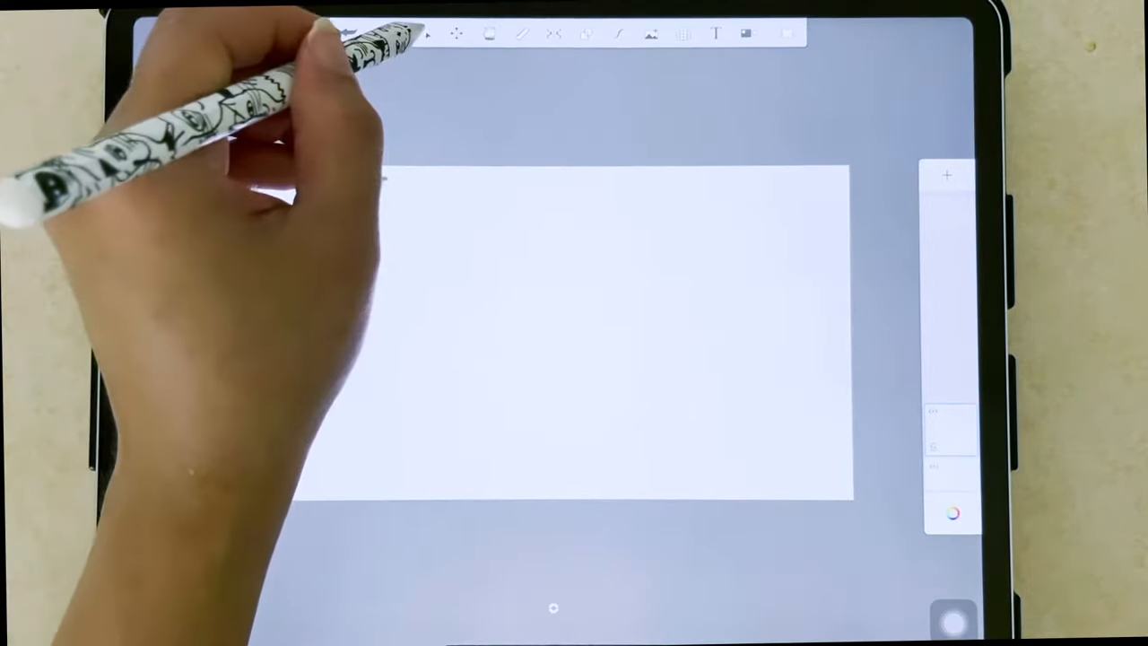
Paint a solid black tree silhouette with two eyes and a smiling mouth to its left
left_click(423, 33)
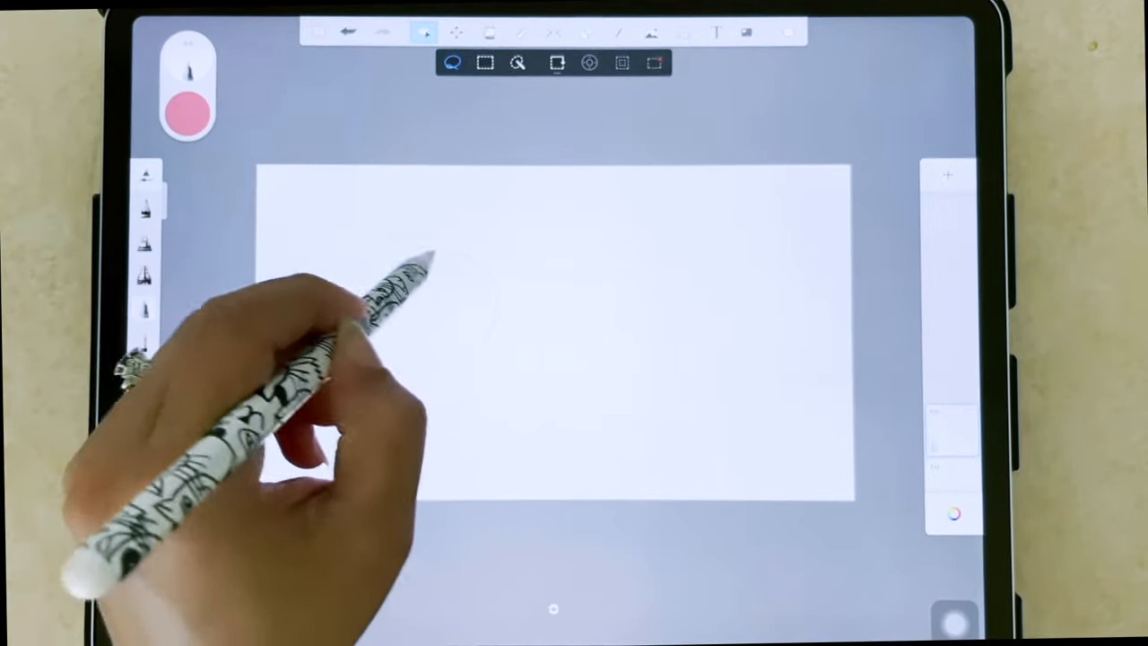
left_click(486, 63)
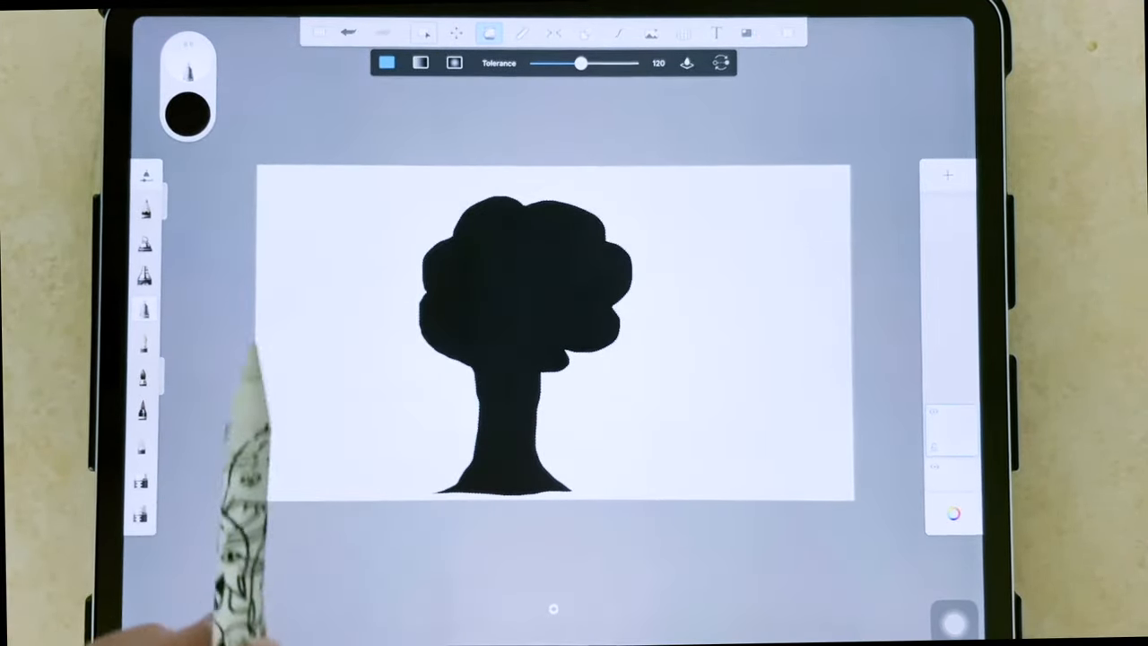
left_click(424, 33)
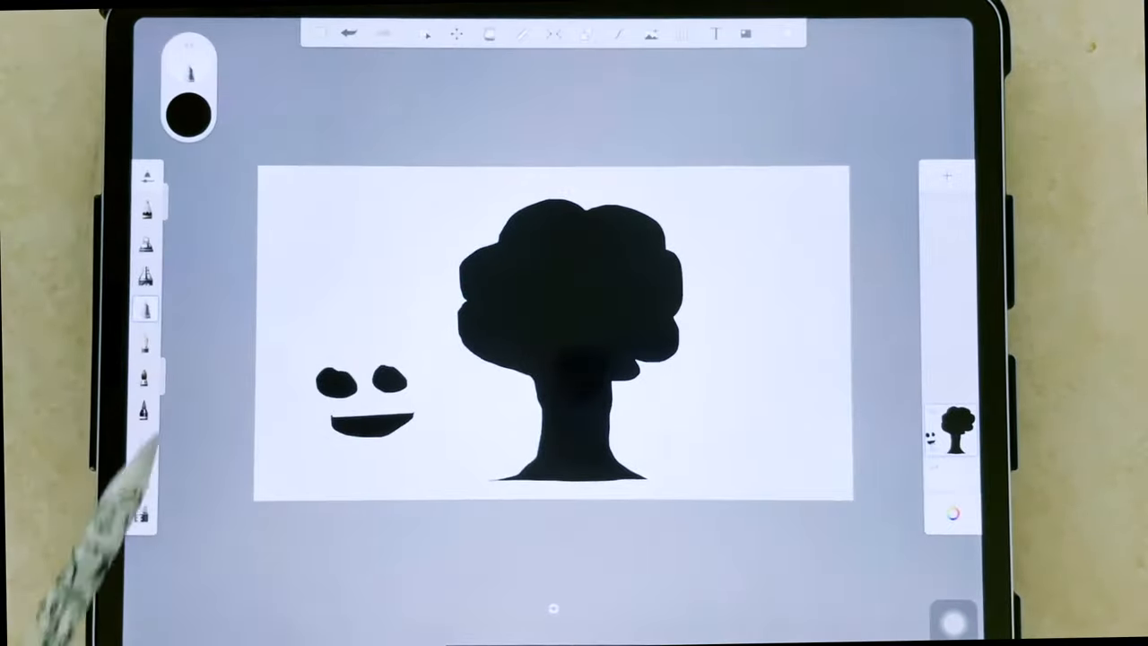
Bring up the French Curve stroke guide and position it across the canvas
left_click(523, 34)
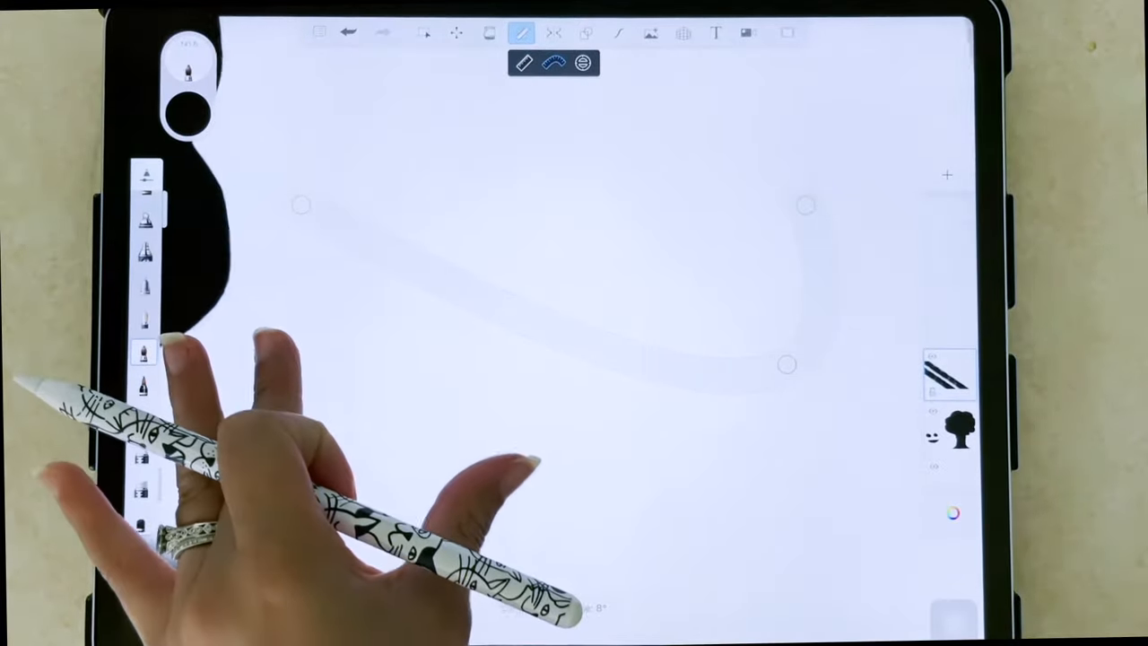
left_click_drag(300, 206, 753, 394)
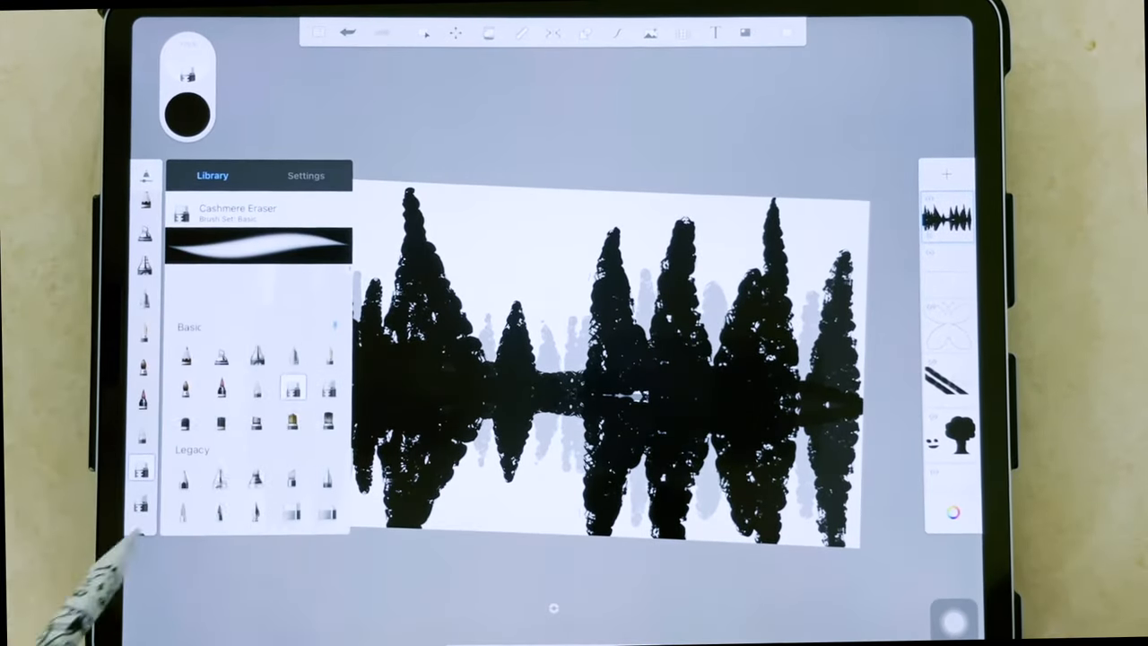
Replace the lakeside tree scene with a blank canvas and choose light blue
scroll("down", 3)
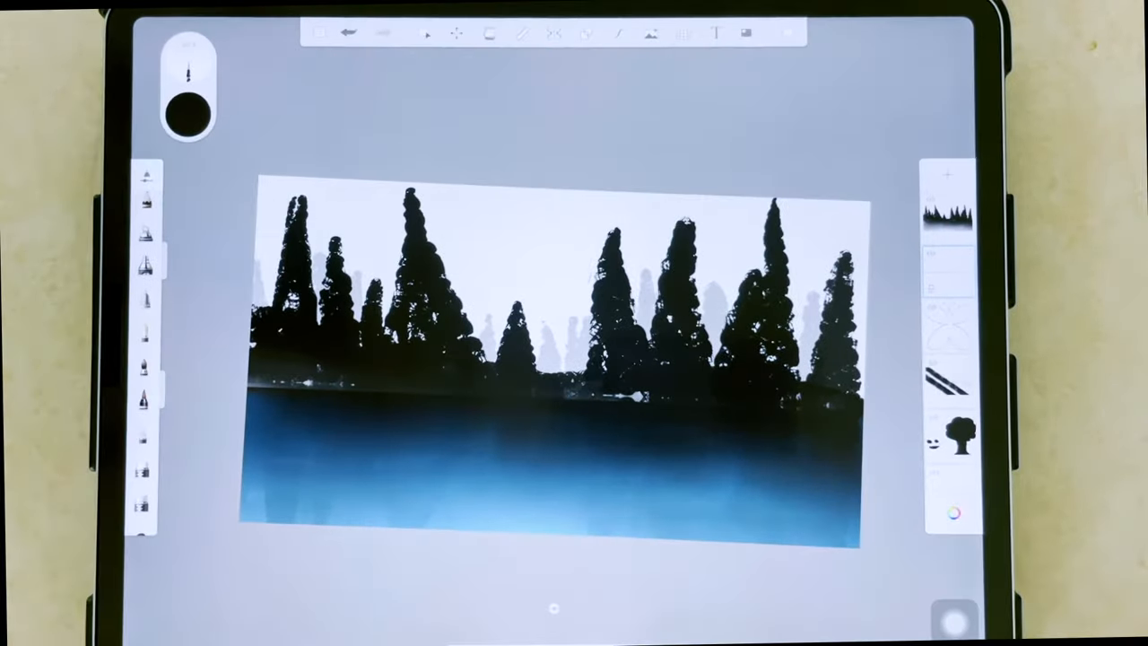
left_click(954, 513)
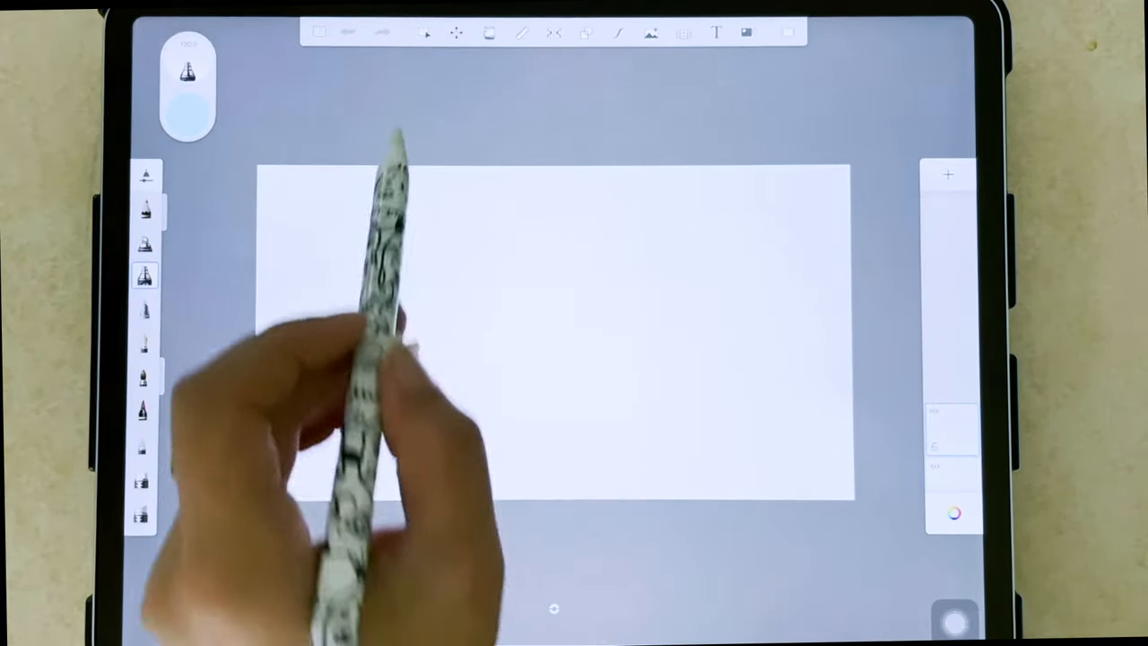
Raise predictive stroke to level 5 and draw two smooth light blue ovals
left_click(586, 33)
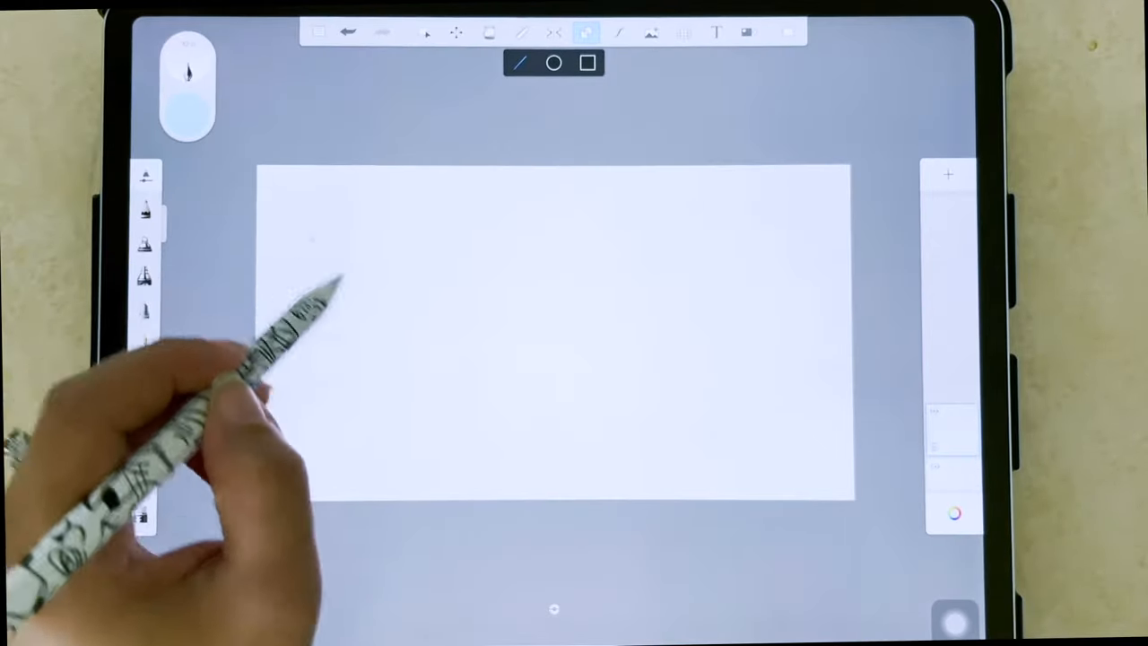
left_click_drag(314, 243, 494, 377)
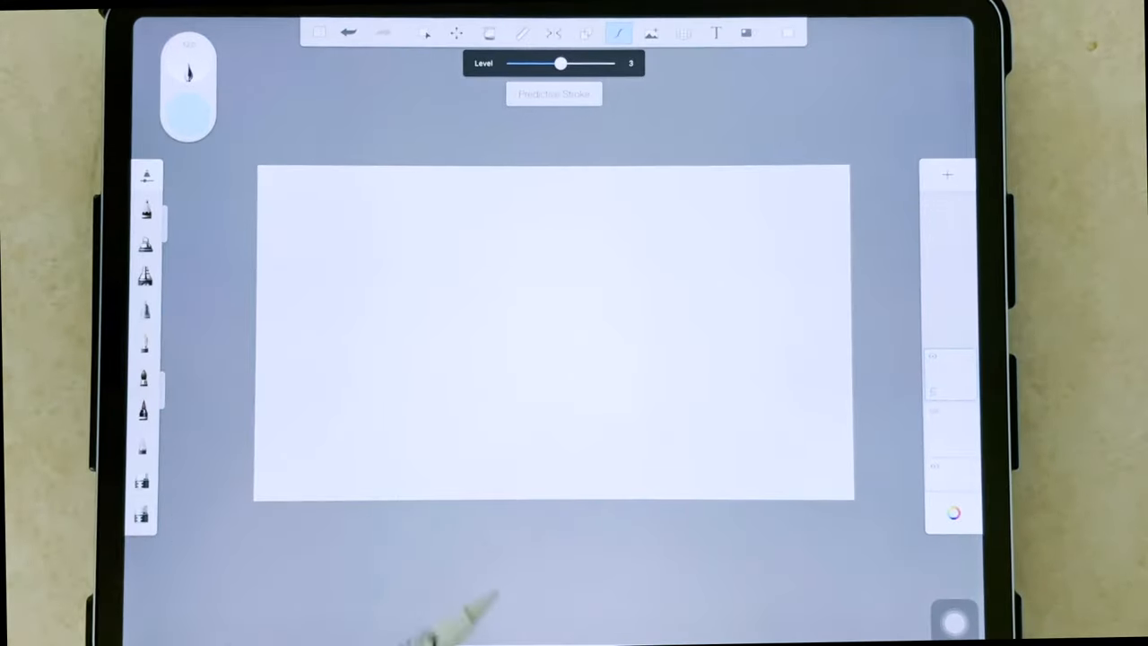
left_click_drag(561, 63, 614, 63)
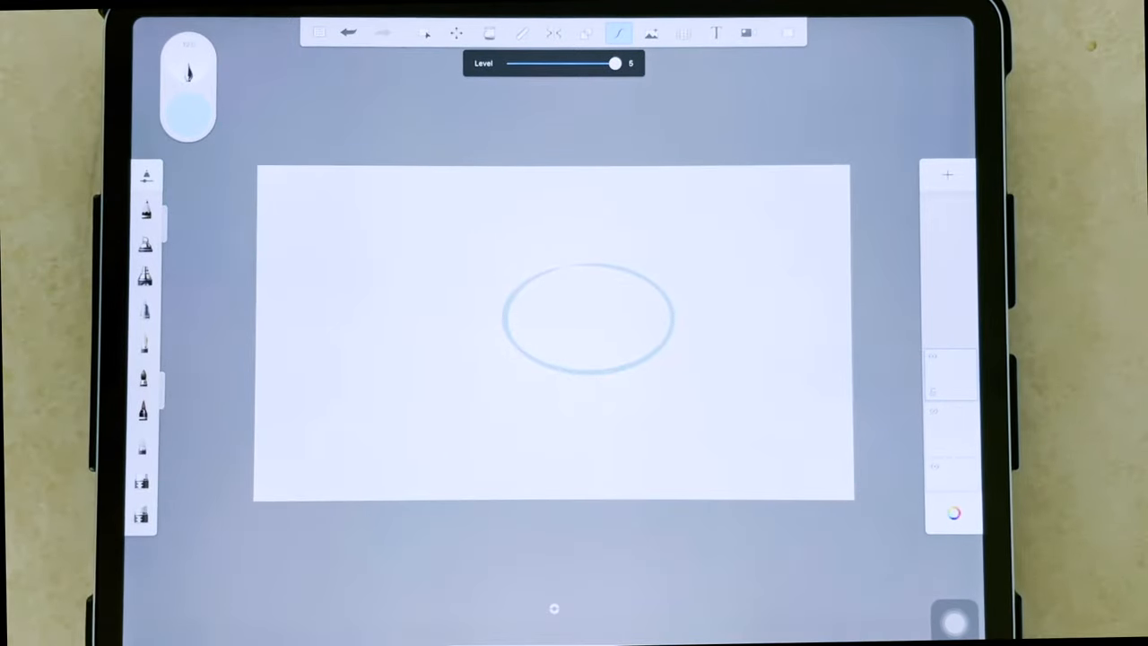
left_click_drag(332, 260, 485, 372)
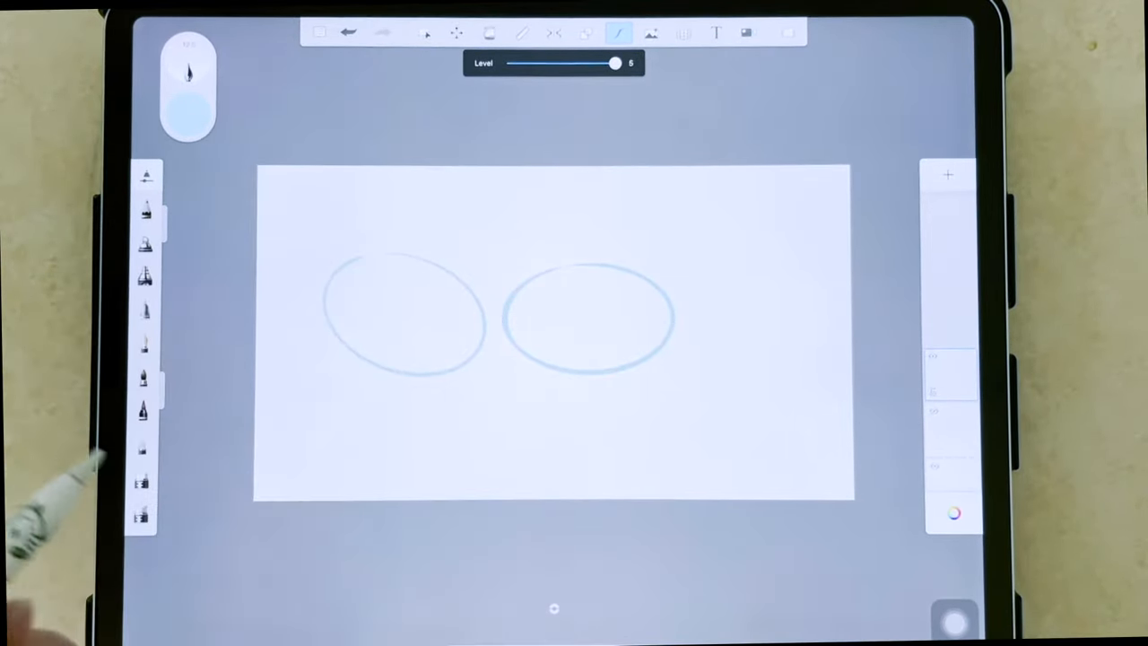
left_click_drag(707, 237, 812, 320)
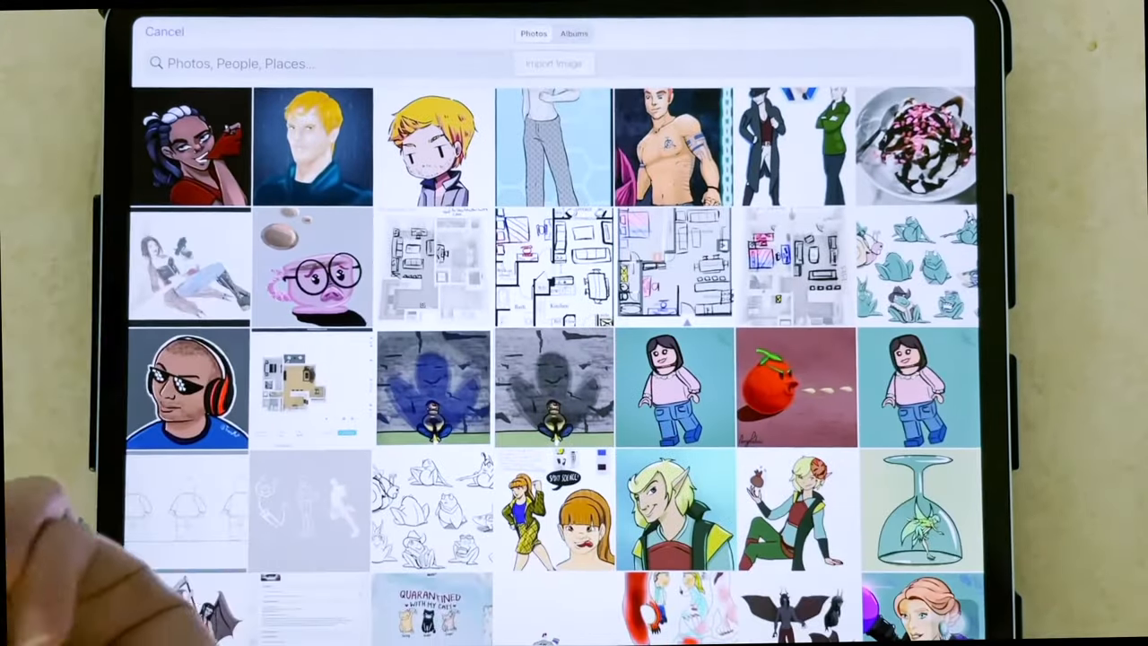
Import the upside-down glass picture from Photos onto the canvas
left_click(915, 507)
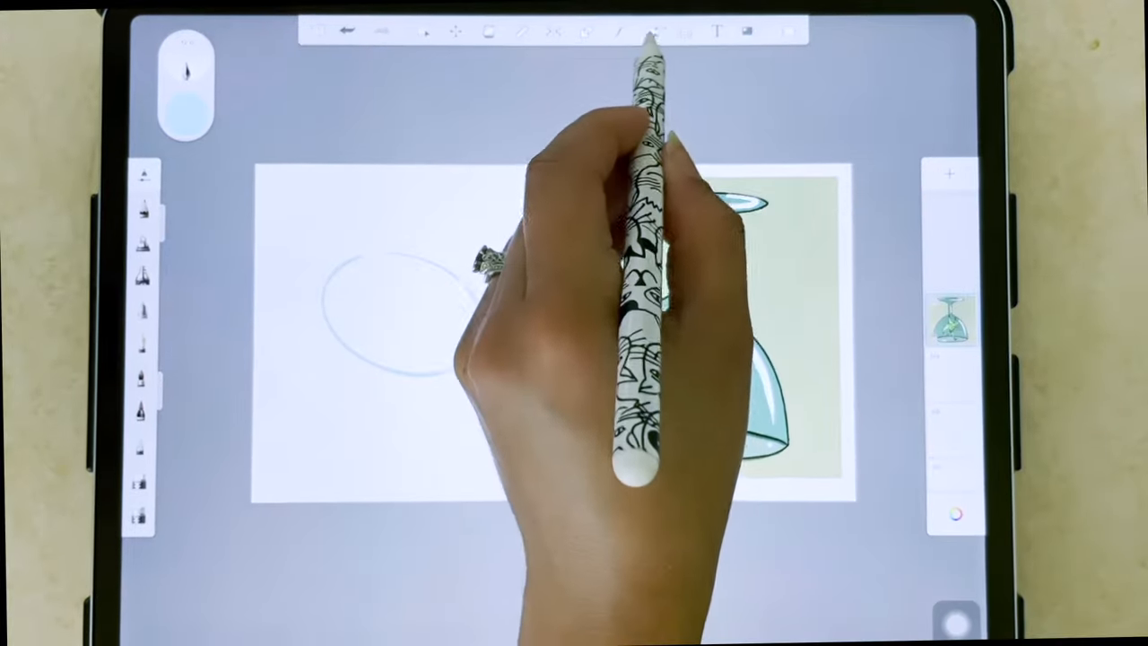
left_click(683, 33)
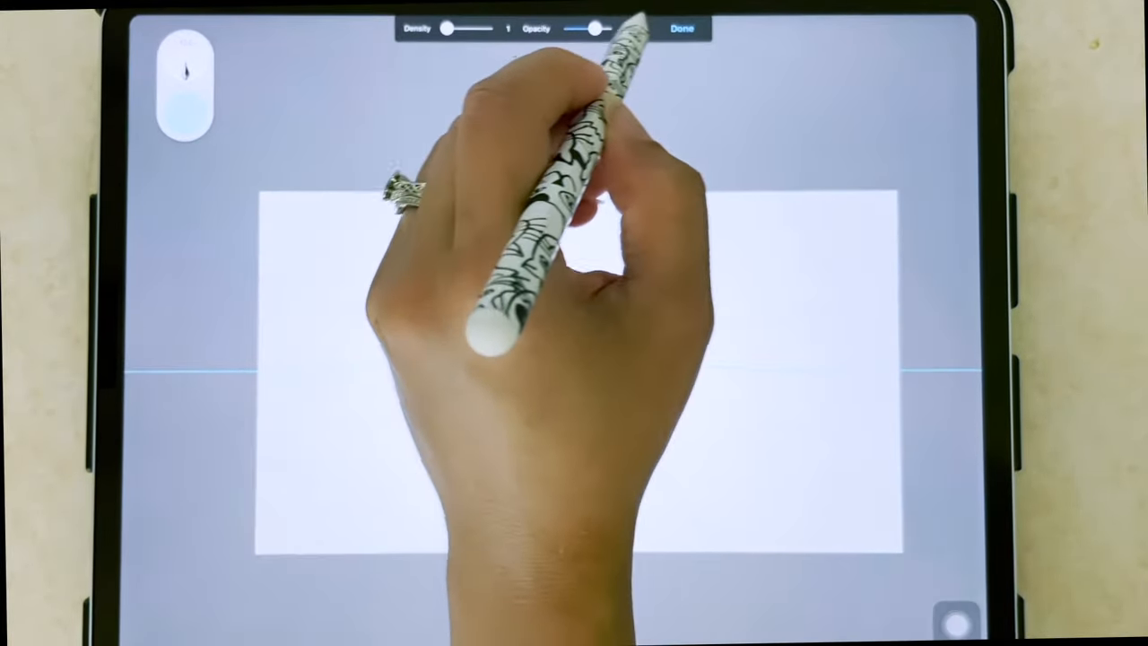
Finish the perspective guide's density and opacity, then draw a line snapping to it
left_click(682, 27)
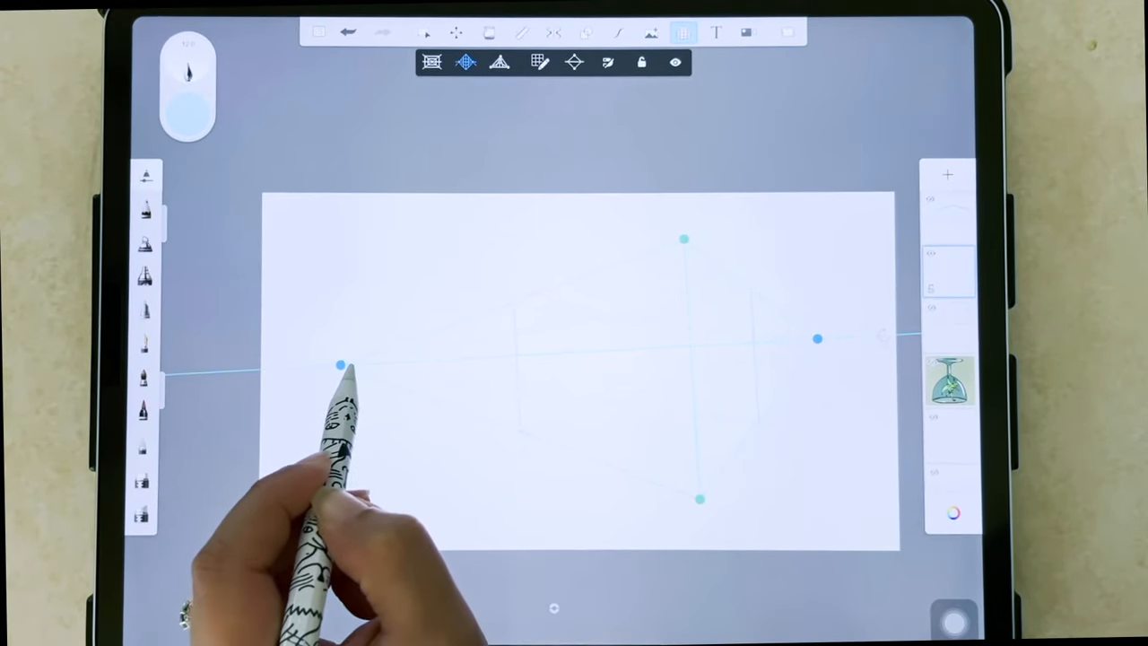
mouse_move(404, 359)
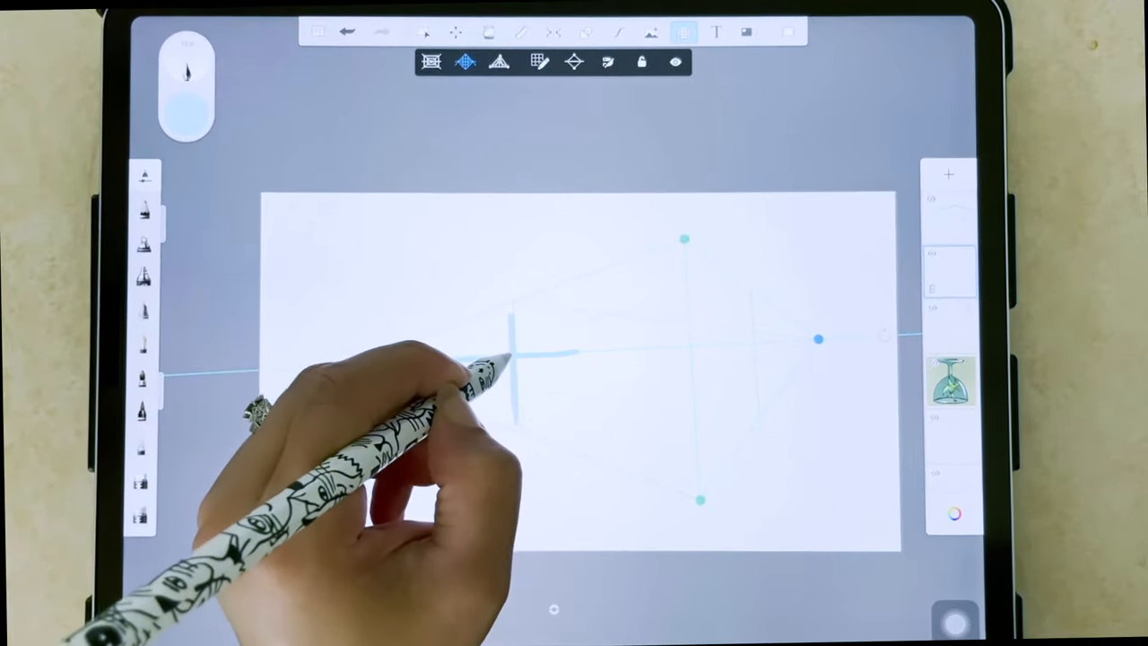
left_click_drag(493, 377, 574, 296)
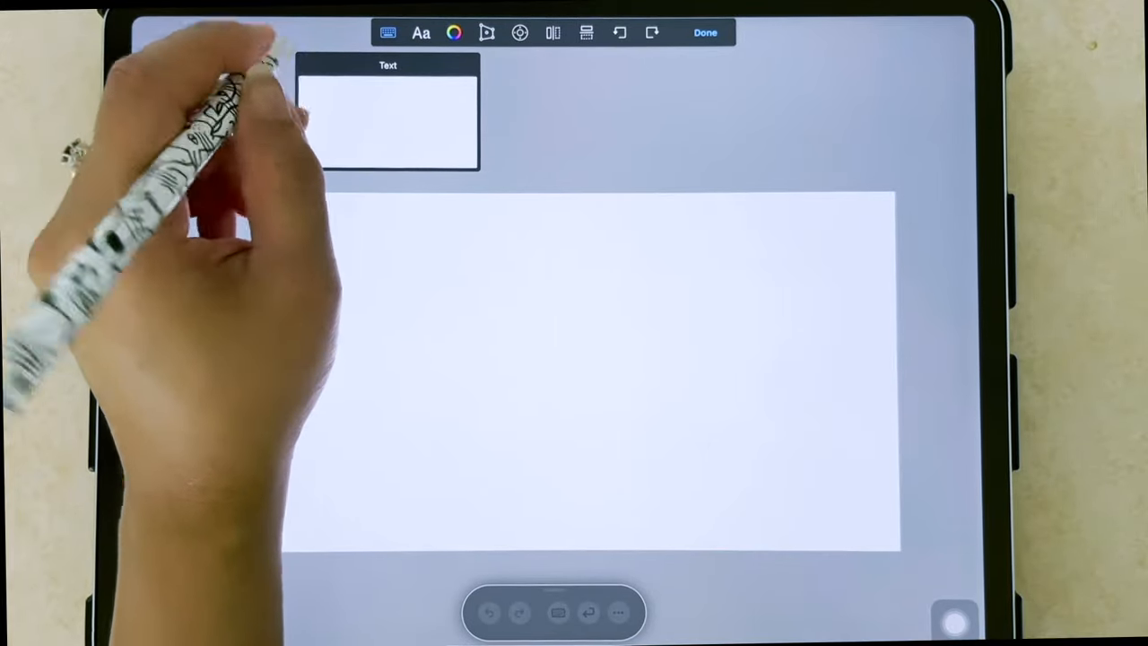
Place a text box near the top-left of the canvas
left_click_drag(323, 108, 350, 134)
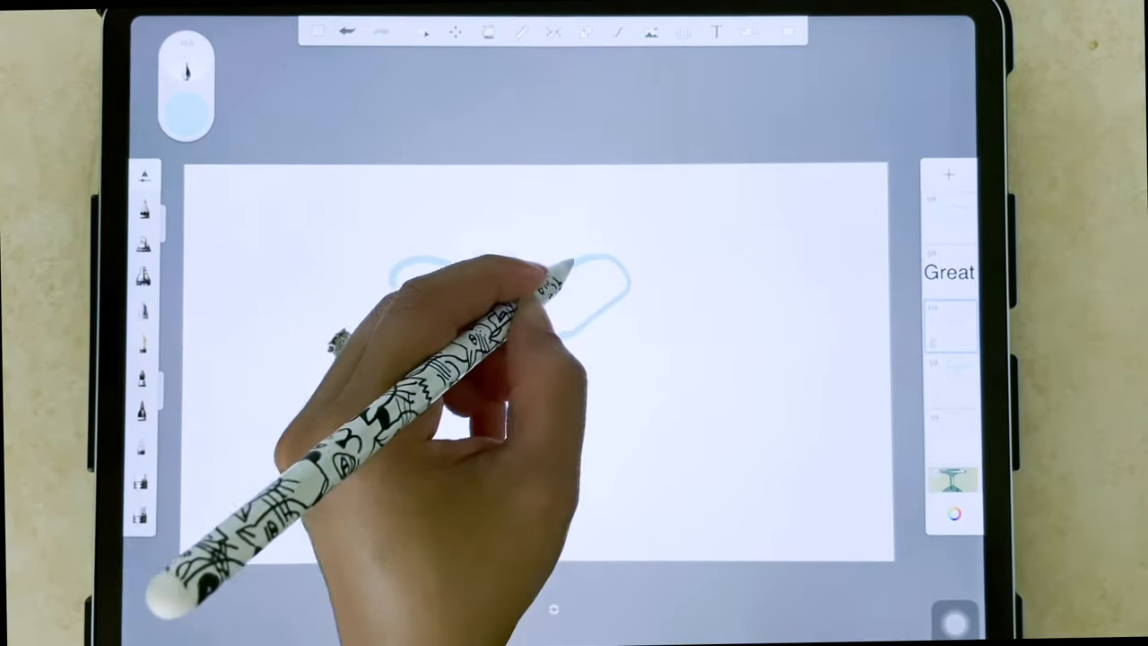
Stop the butterfly time-lapse recording to show its 65-frame summary
left_click(489, 32)
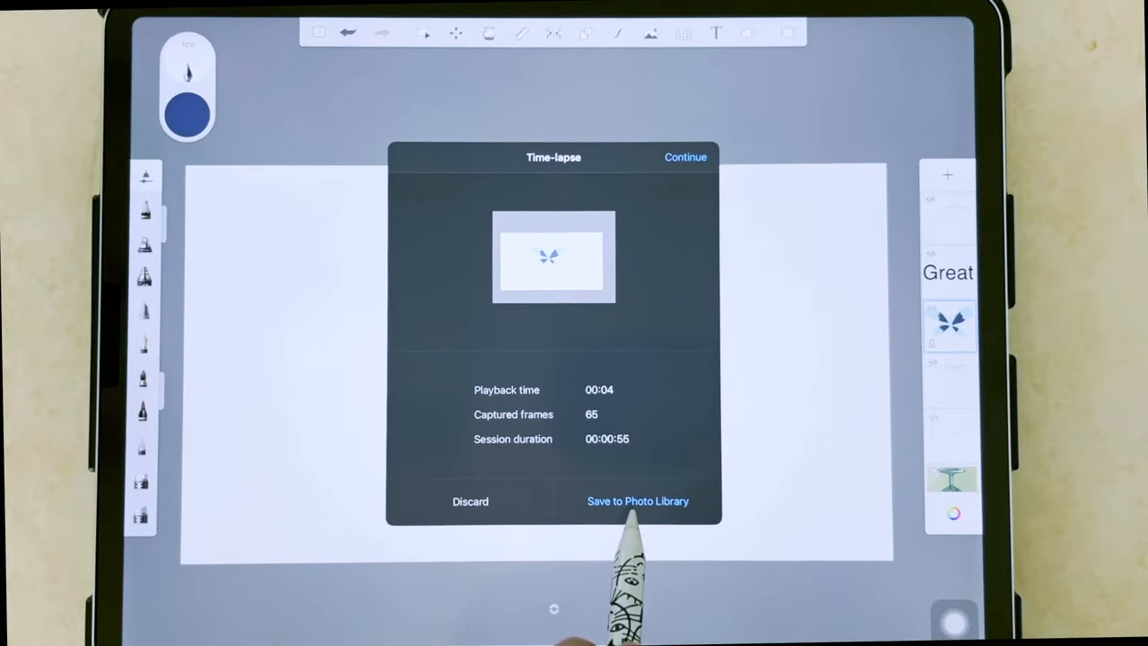
Save the butterfly time-lapse video to Photos, granting photo library access
left_click(638, 501)
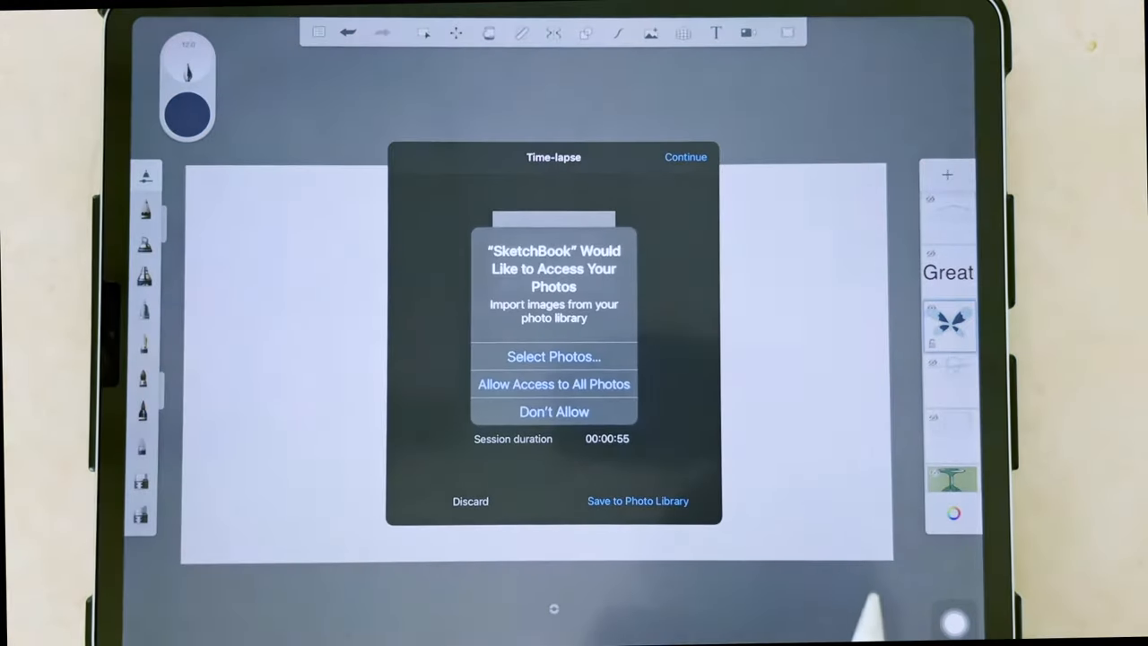
left_click(554, 412)
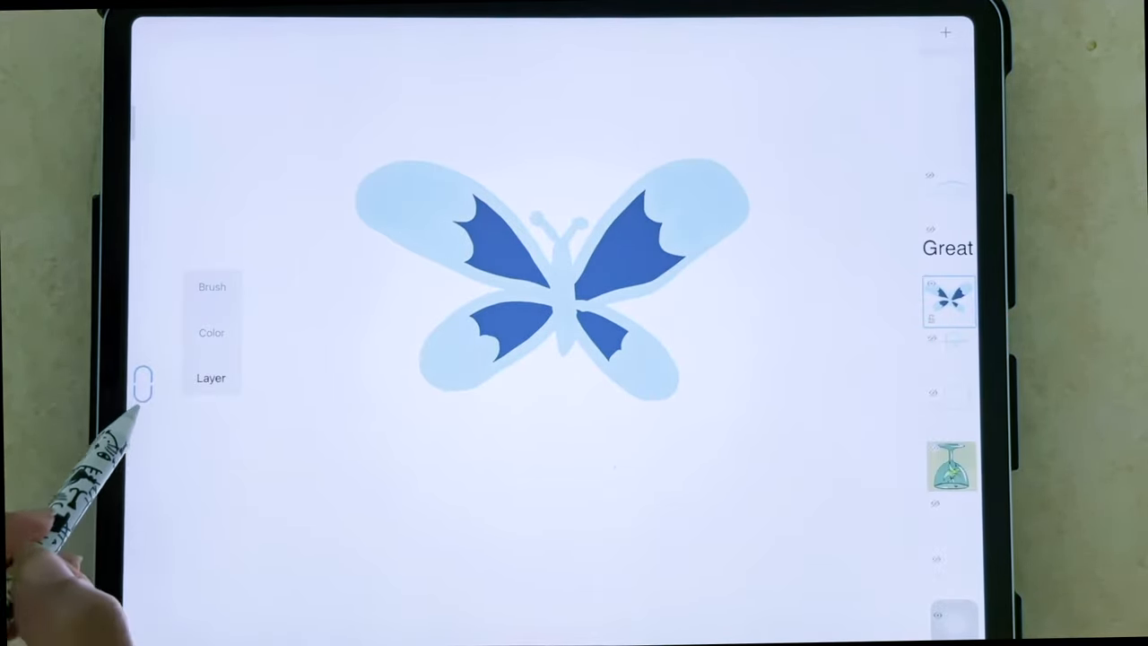
Open the Copic colour swatches from the edge puck over the fullscreen butterfly
left_click(212, 332)
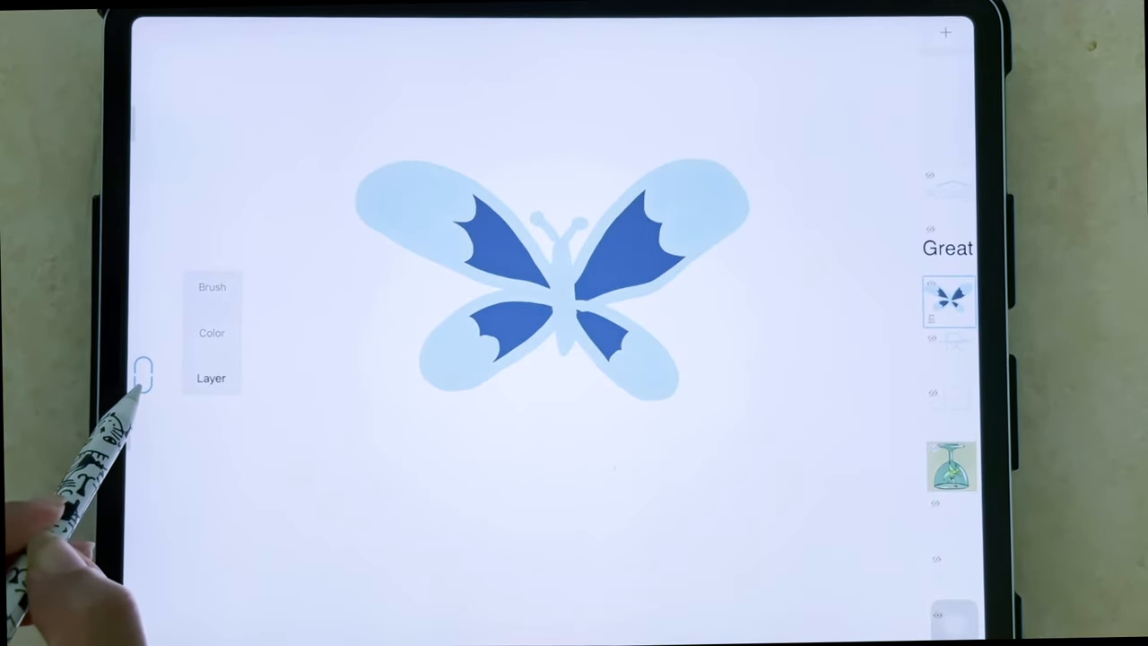
left_click(212, 333)
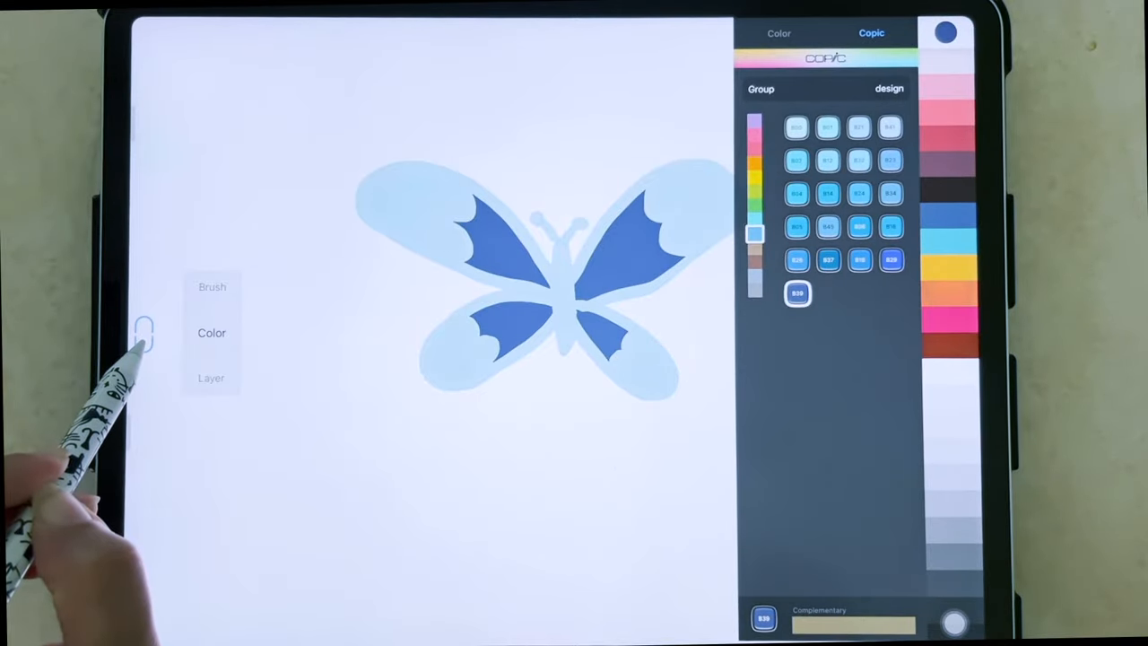